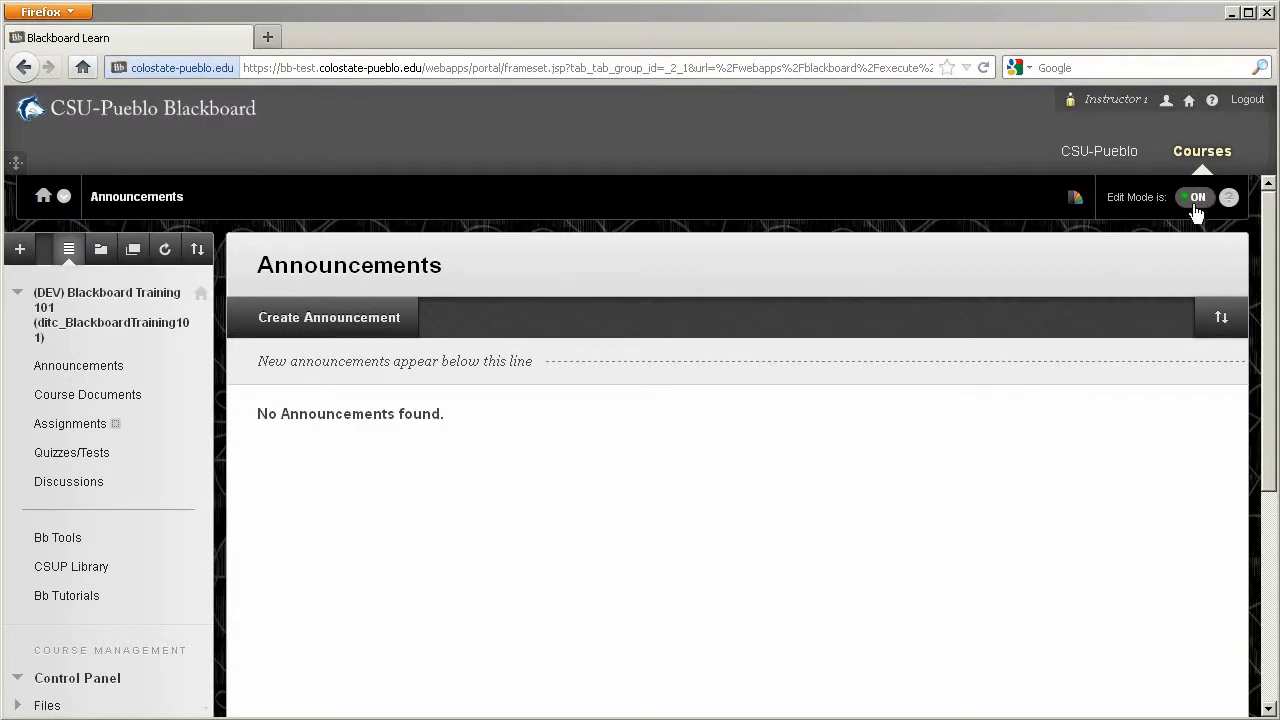
{"action": "mouse_move", "coordinate": [1197, 197]}
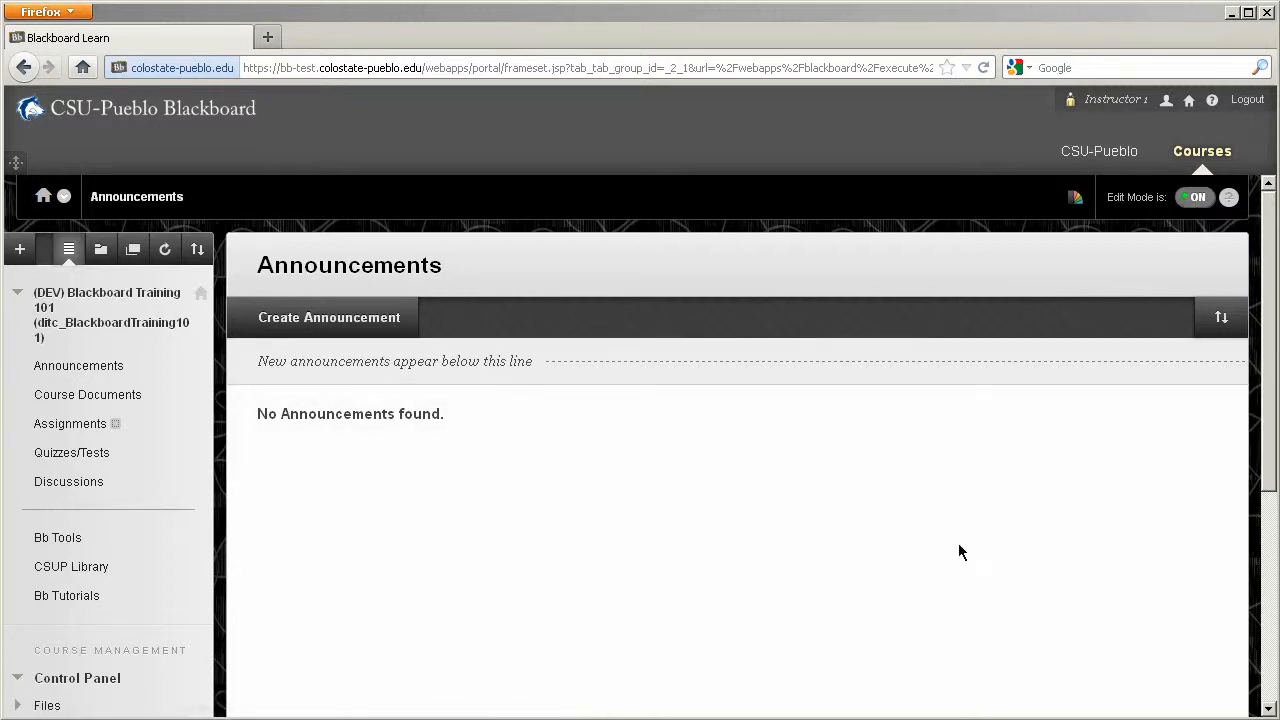
{"action": "mouse_move", "coordinate": [967, 580]}
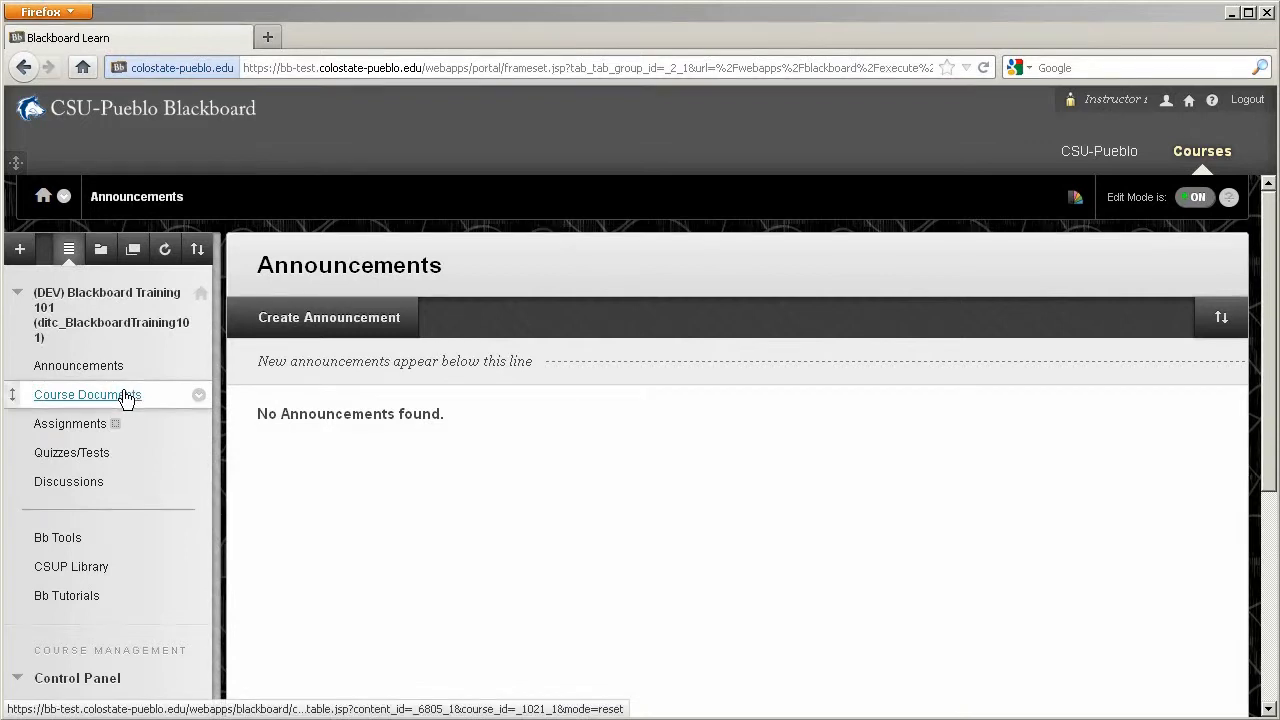
{"action": "mouse_move", "coordinate": [87, 394]}
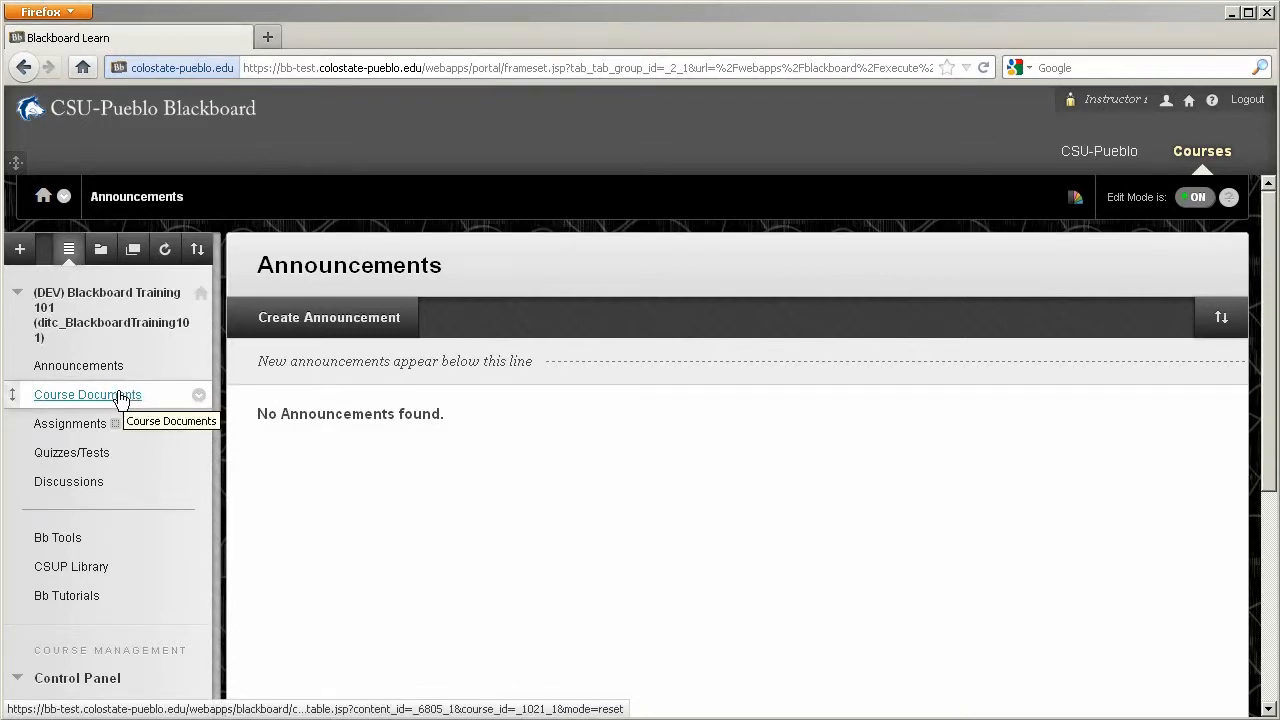
{"action": "mouse_move", "coordinate": [75, 400]}
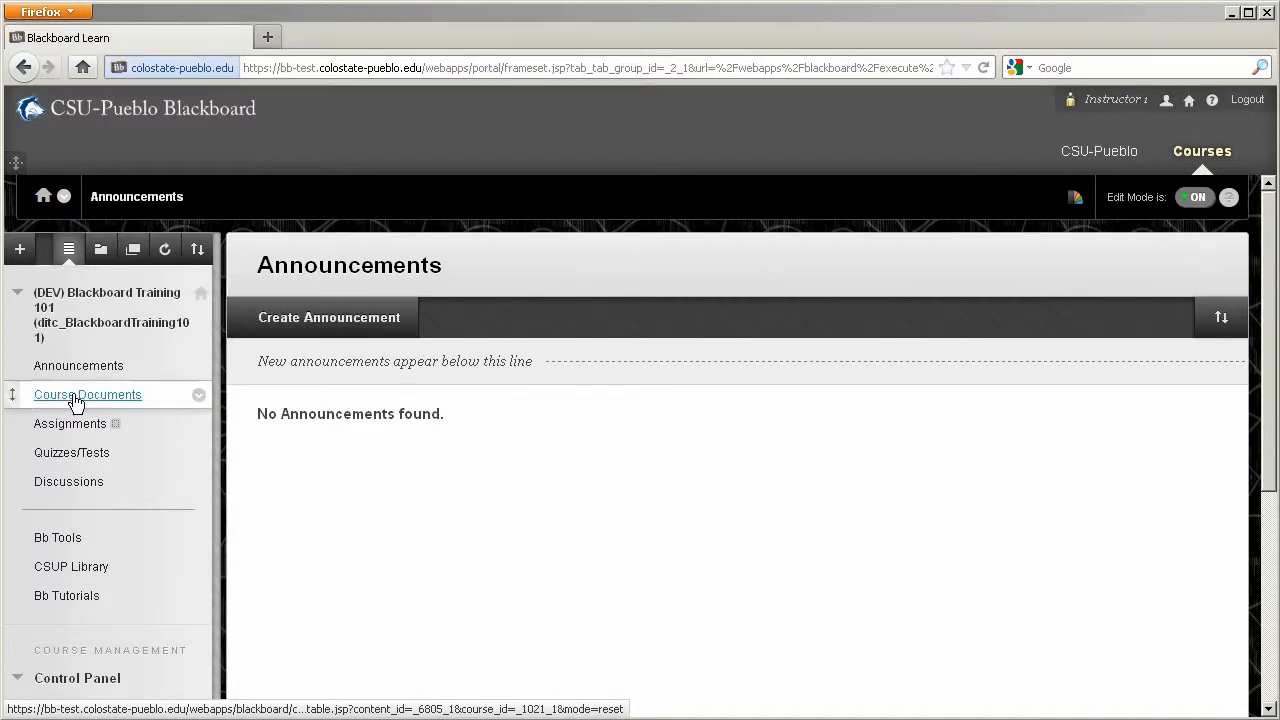
{"action": "mouse_move", "coordinate": [150, 405]}
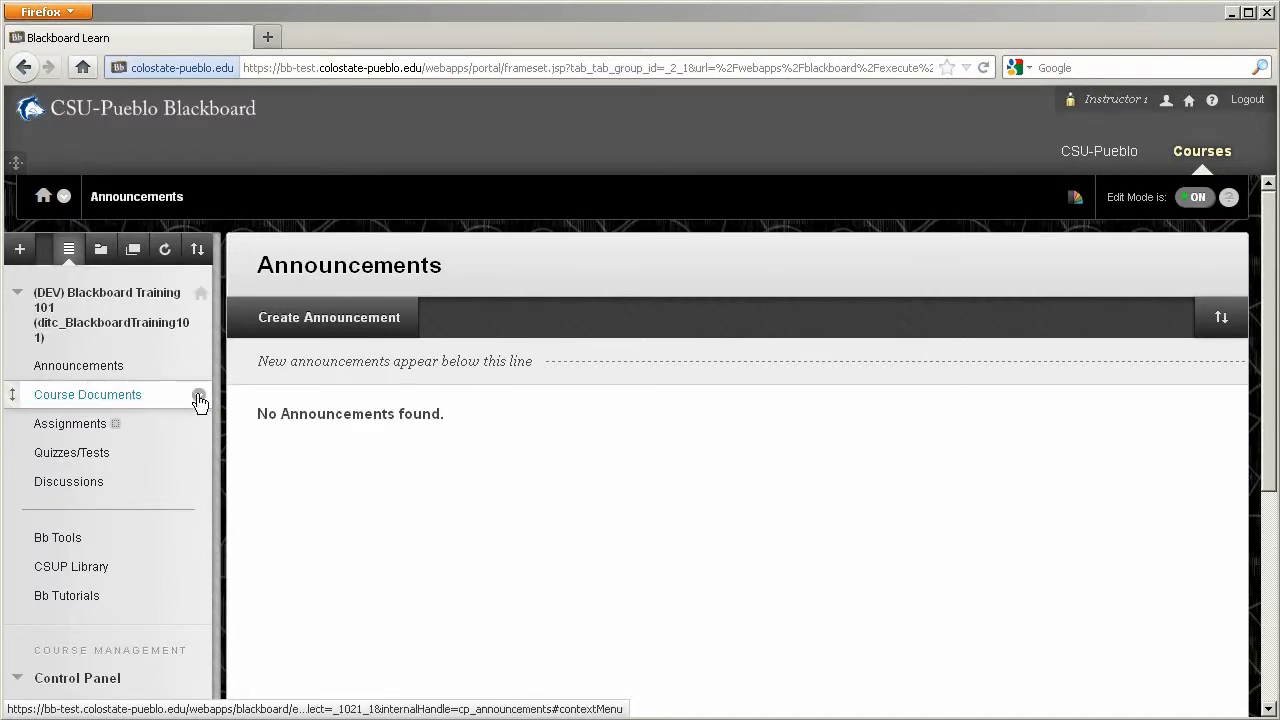
Step: Hide the Course Documents link from students using its context menu
{"action": "left_click", "coordinate": [199, 395]}
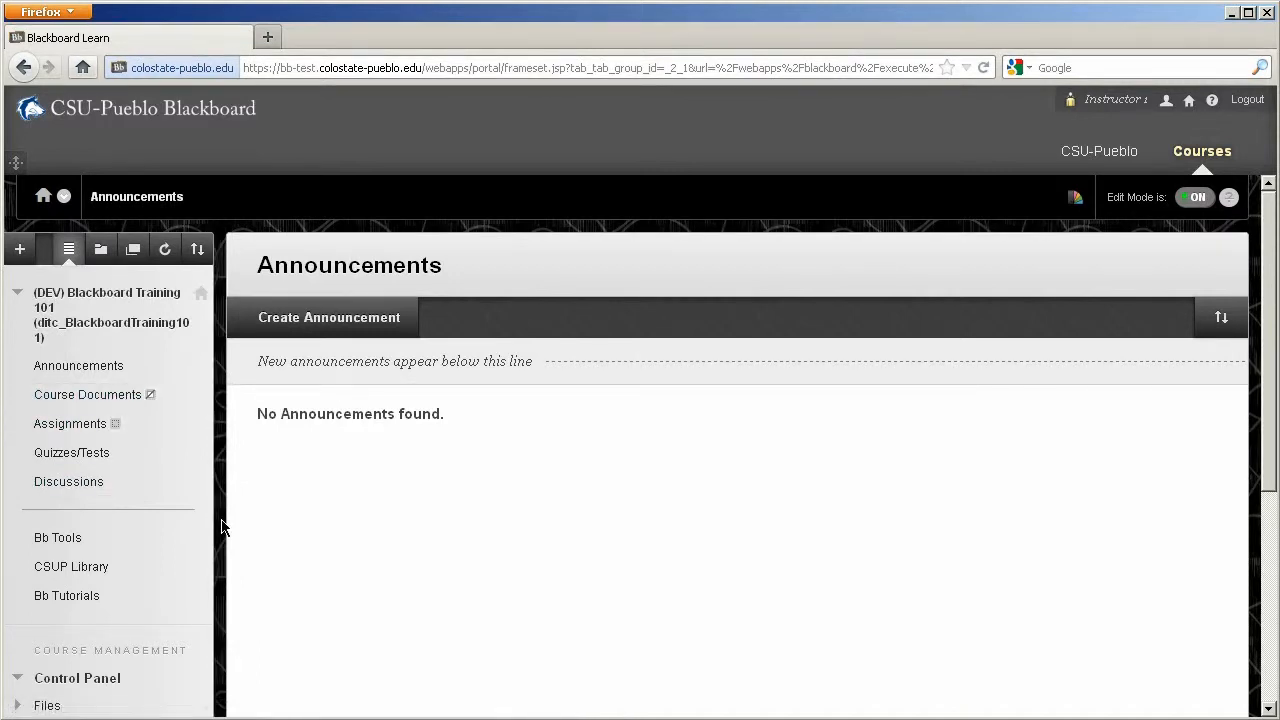
{"action": "mouse_move", "coordinate": [1101, 345]}
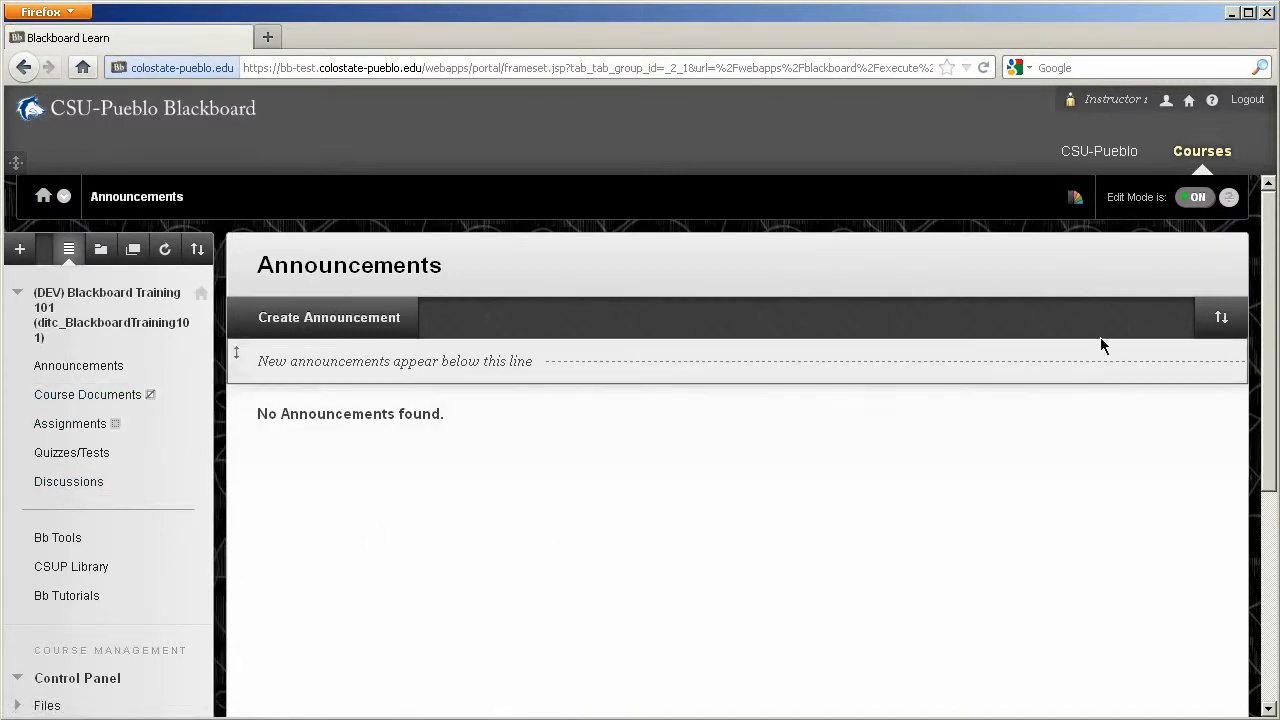
Step: Preview the course menu with Edit Mode off, then show the Course Documents link again
{"action": "left_click", "coordinate": [1211, 196]}
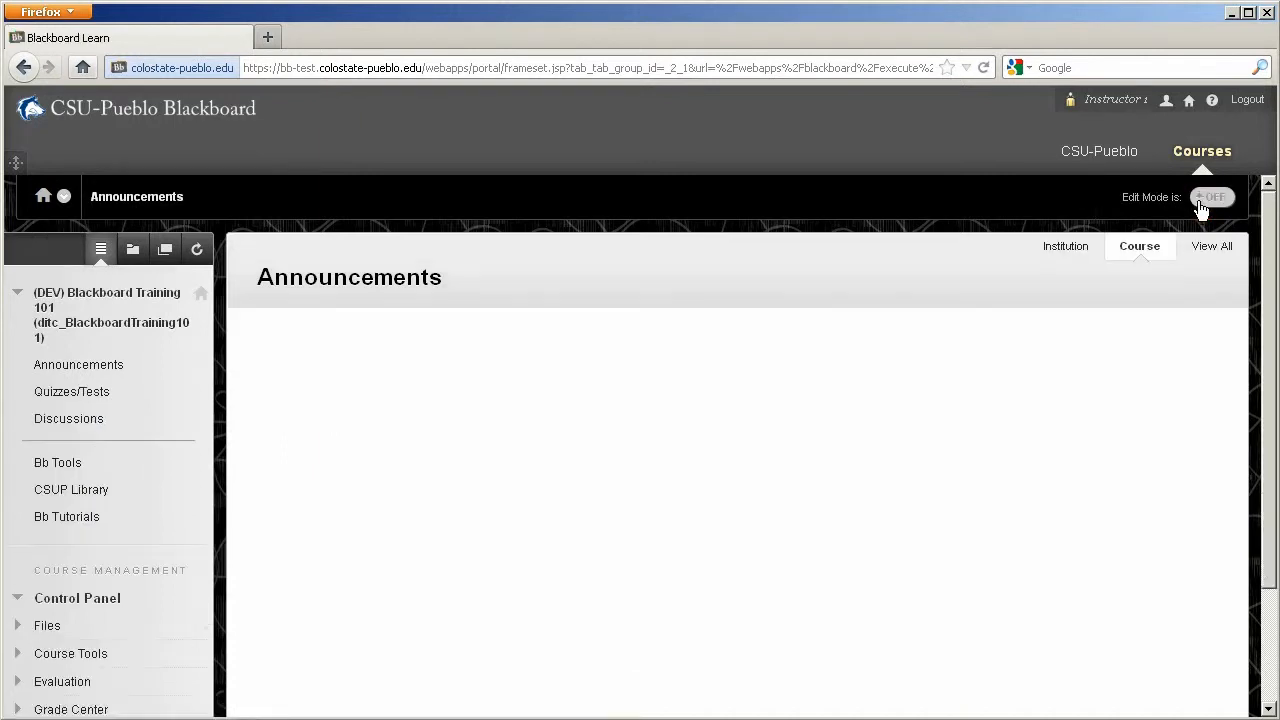
{"action": "mouse_move", "coordinate": [1134, 457]}
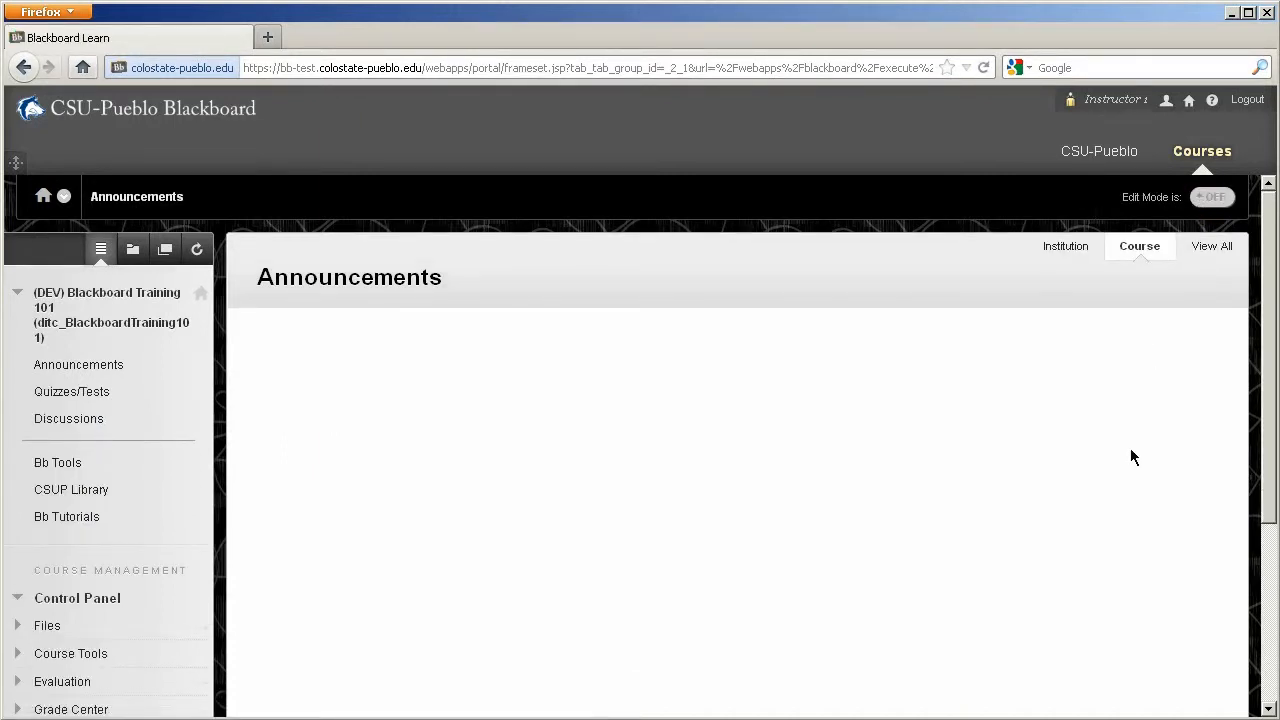
{"action": "mouse_move", "coordinate": [505, 597]}
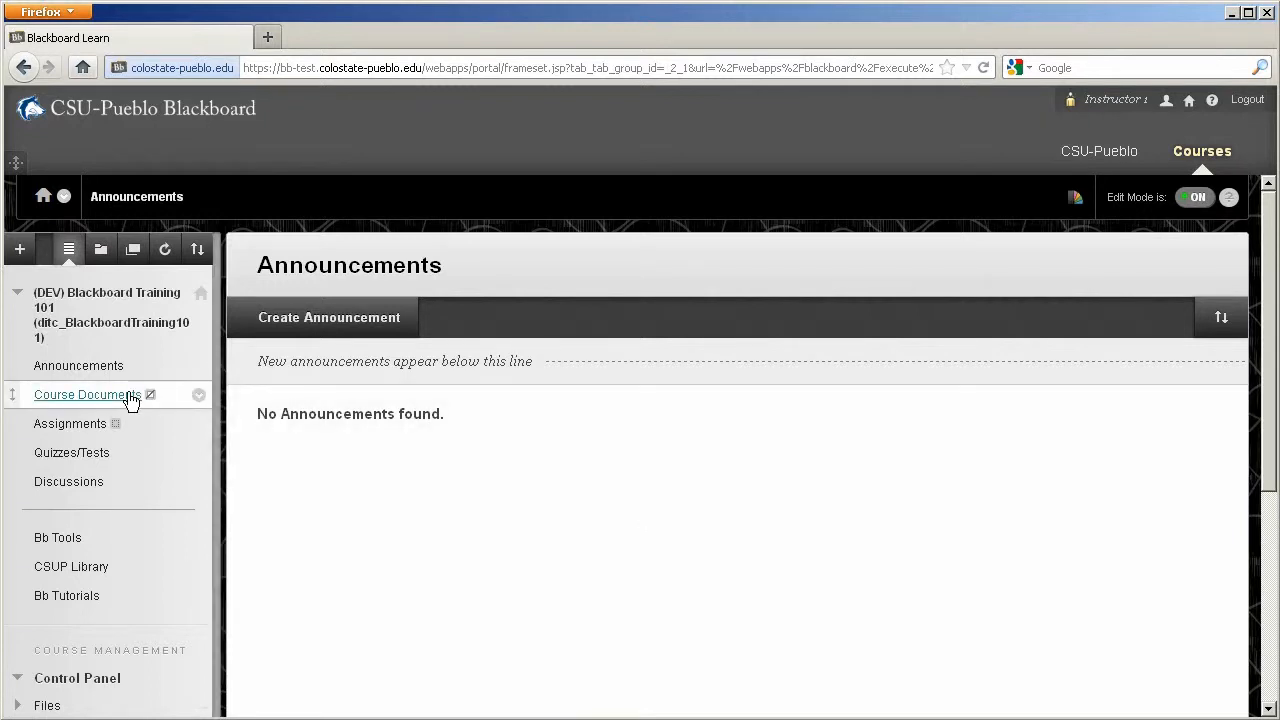
{"action": "left_click", "coordinate": [199, 394]}
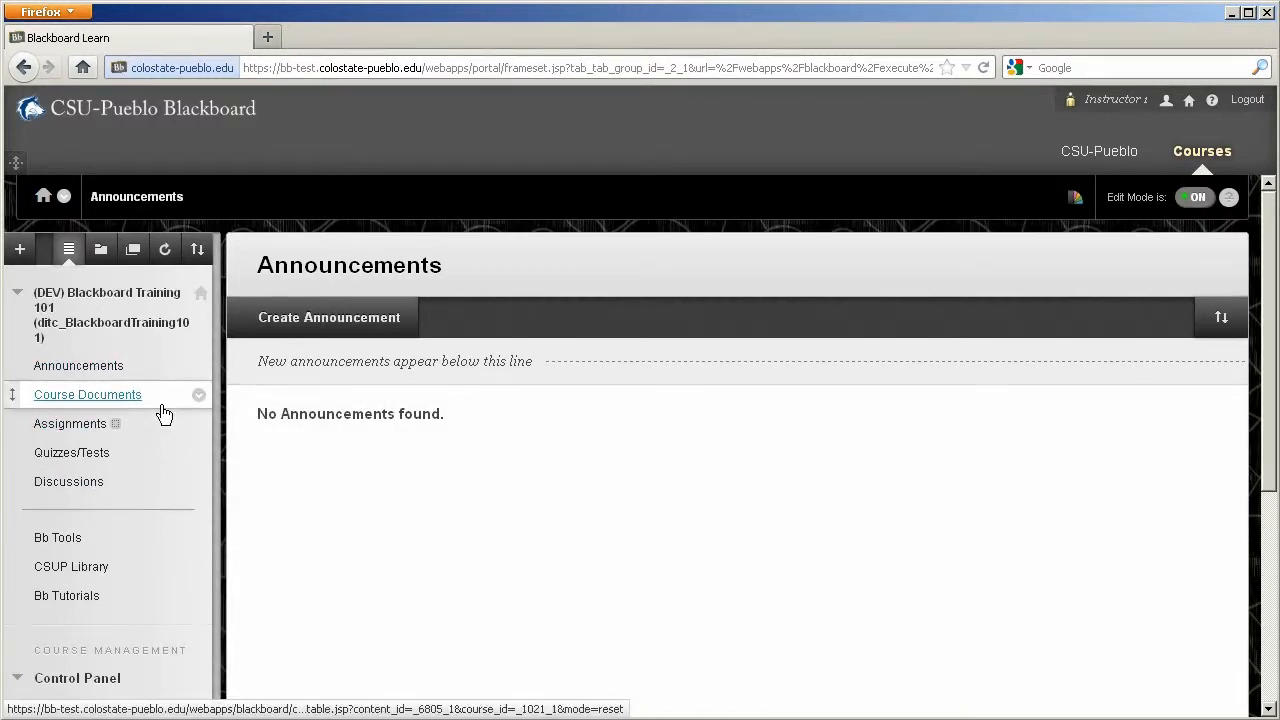
Step: Enter Course Documents and open the Edit form for the Document item
{"action": "left_click", "coordinate": [87, 394]}
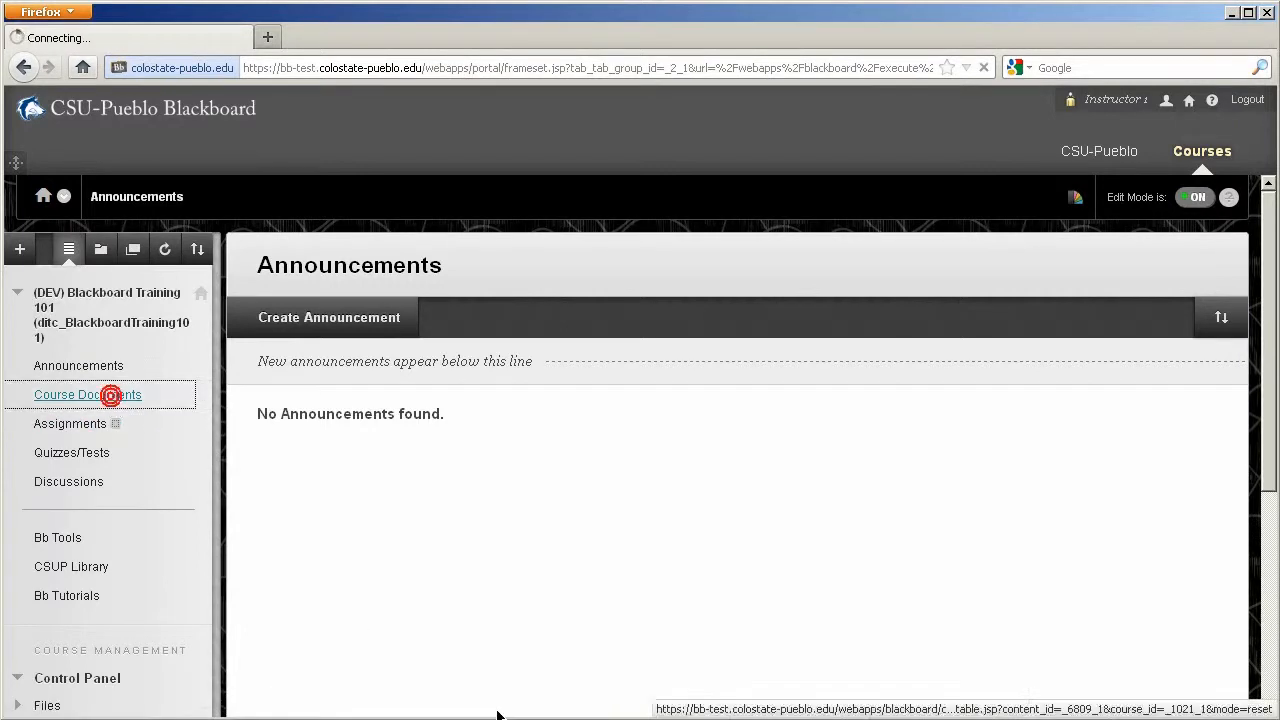
{"action": "left_click", "coordinate": [87, 394]}
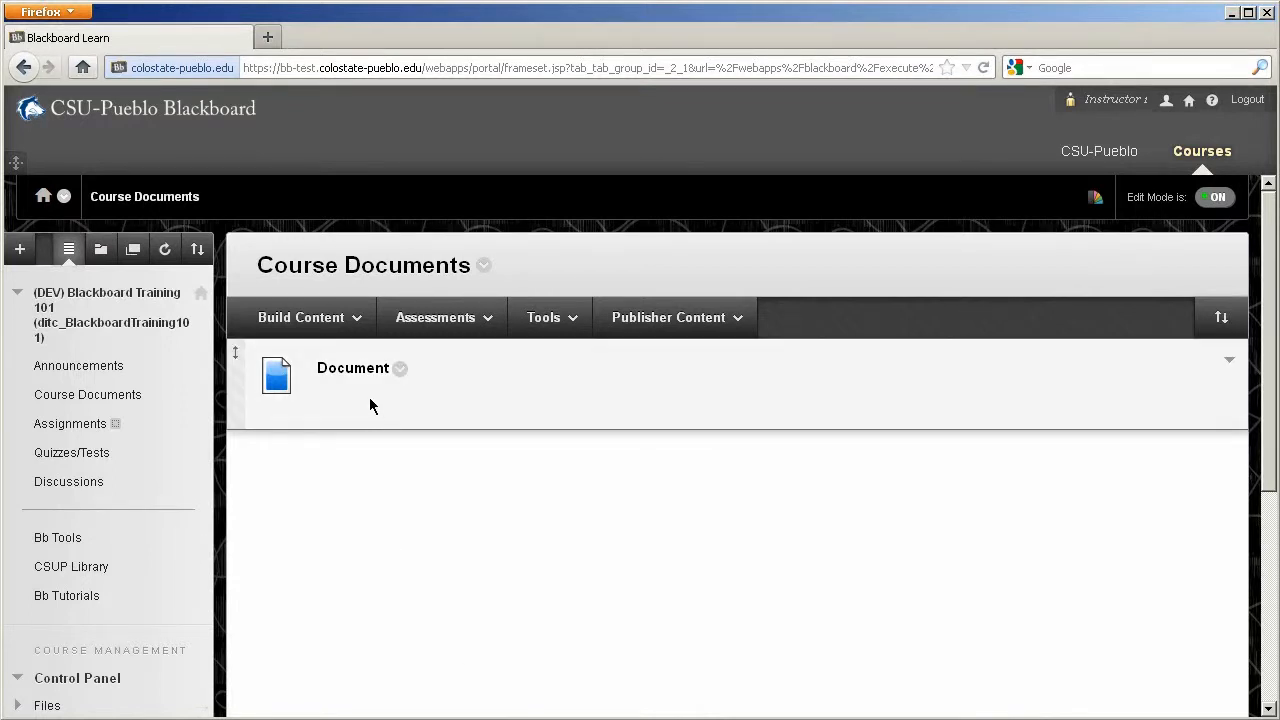
{"action": "mouse_move", "coordinate": [400, 369]}
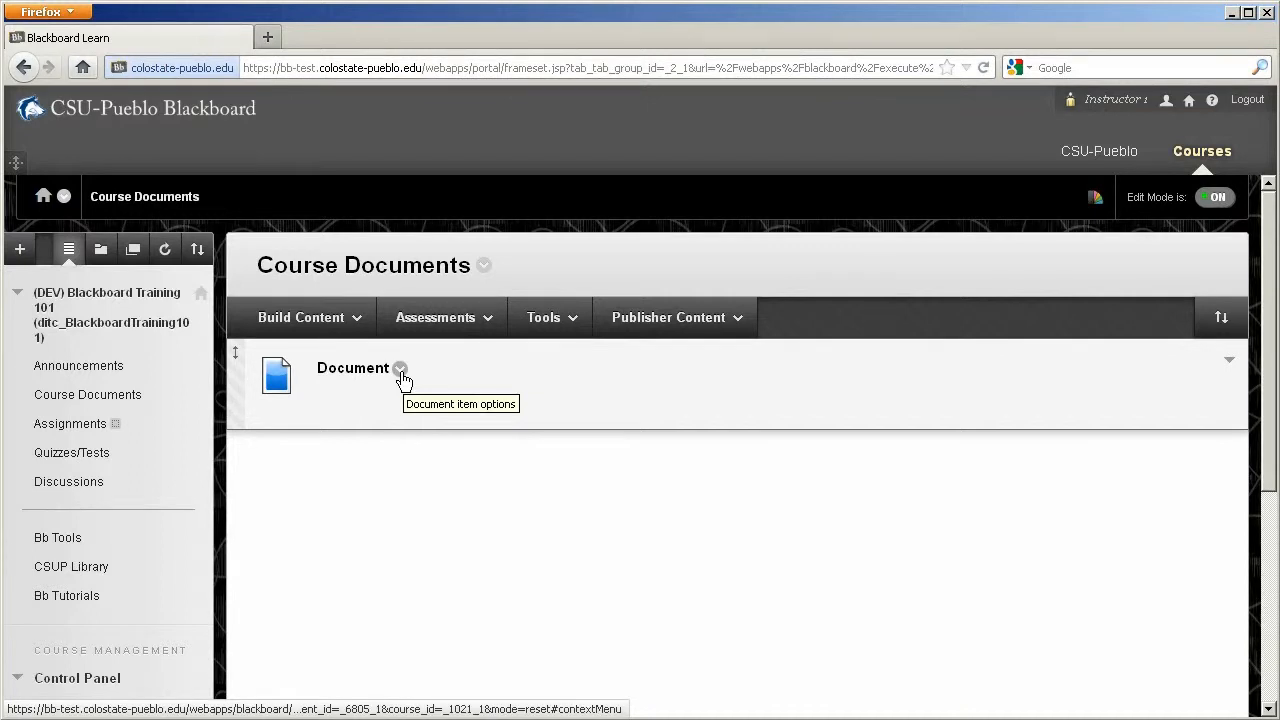
{"action": "left_click", "coordinate": [400, 368]}
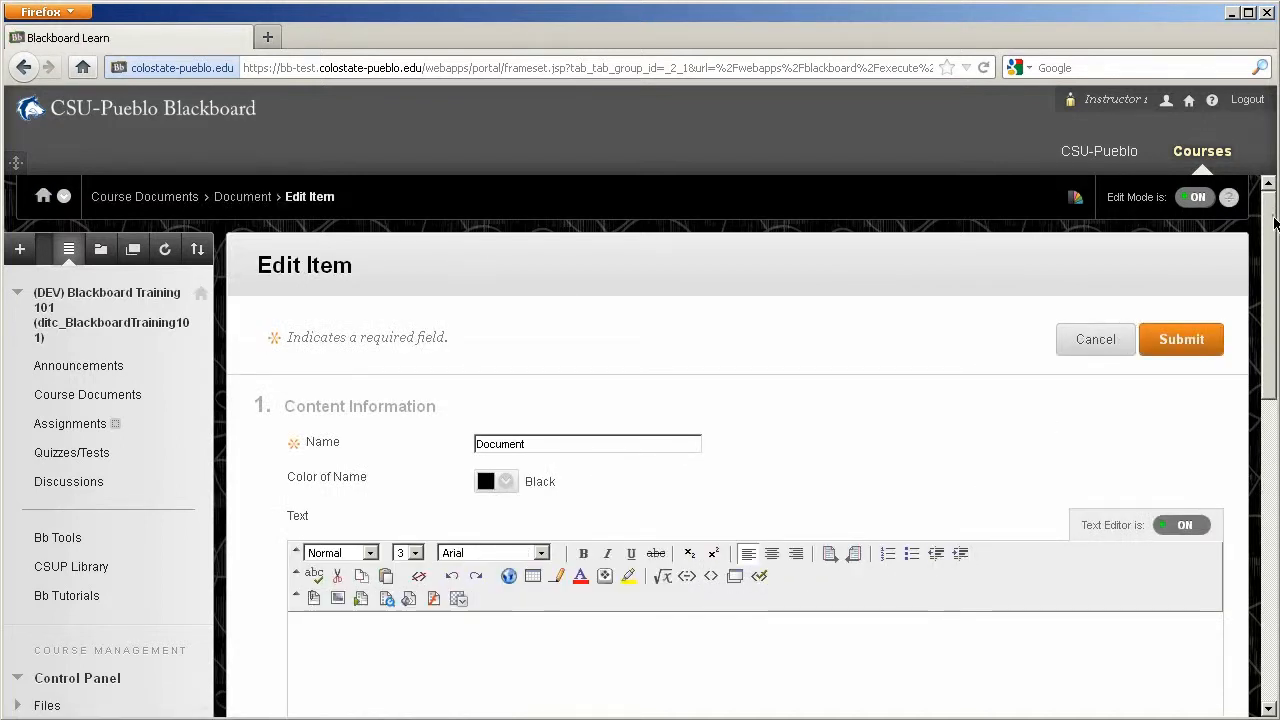
Step: Set the Document's Permit Users to View this Content to No and submit
{"action": "scroll", "scroll_direction": "down", "scroll_amount": 3}
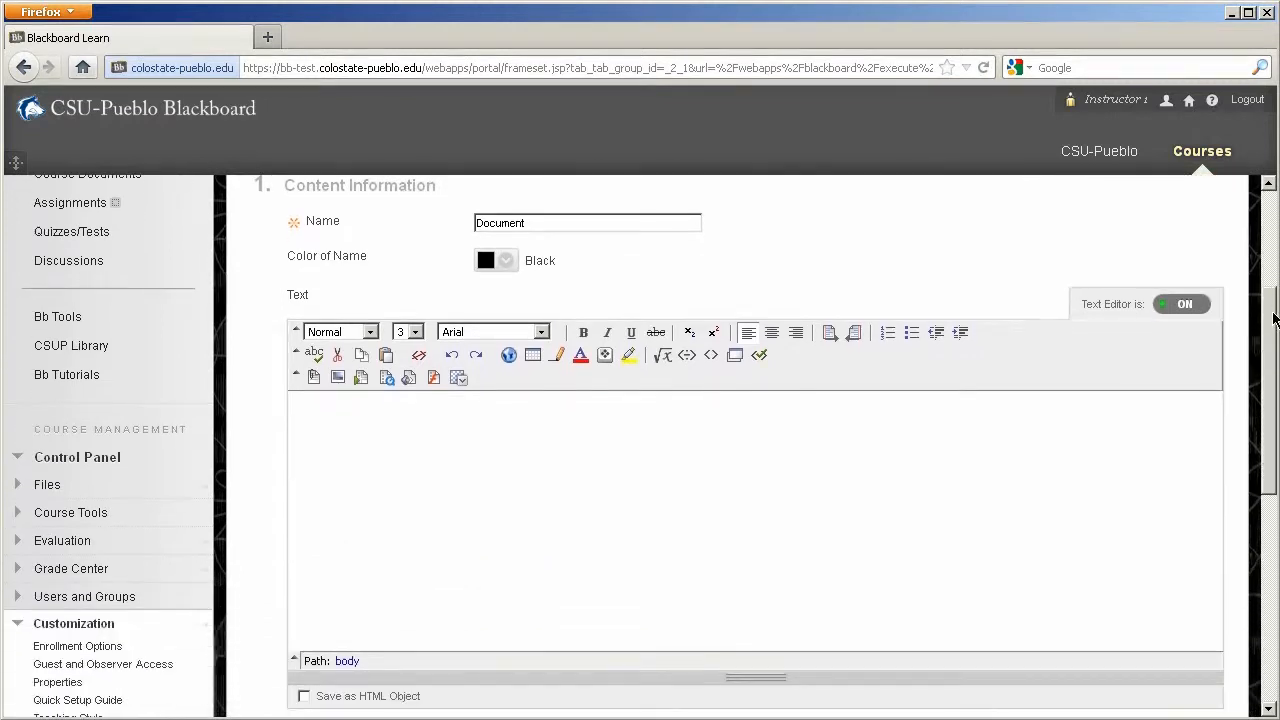
{"action": "scroll", "scroll_direction": "down", "scroll_amount": 3}
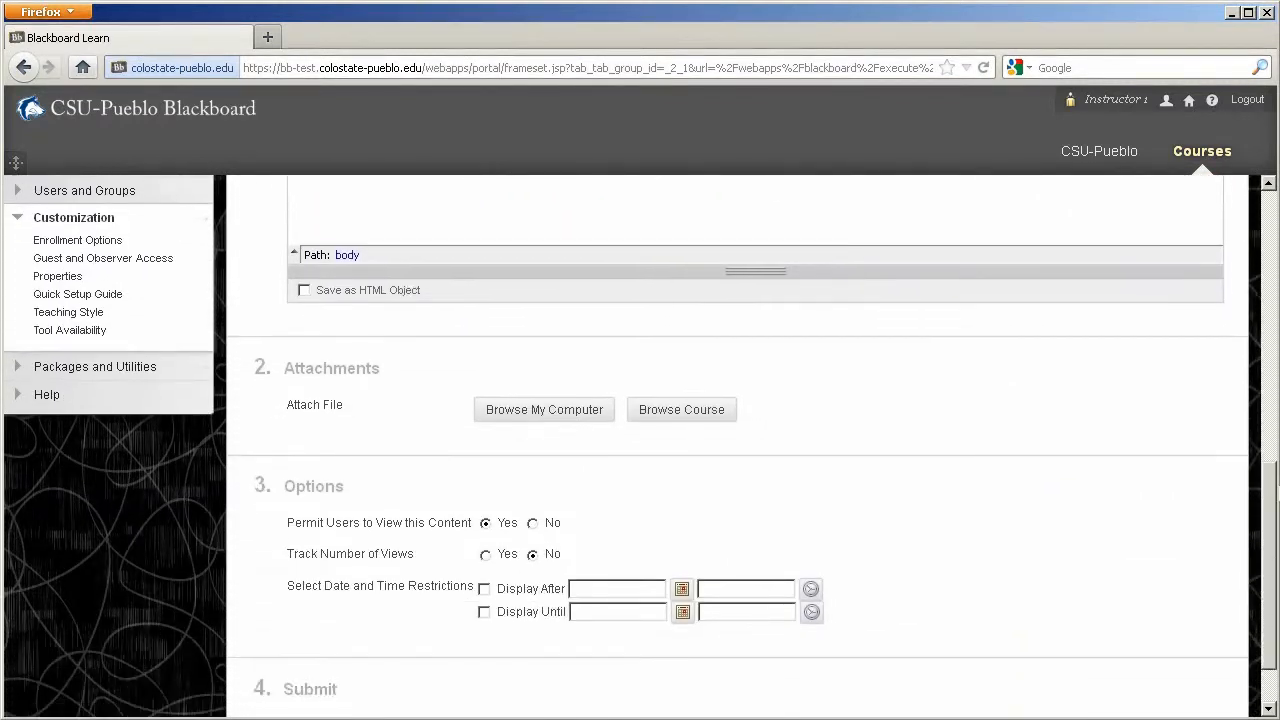
{"action": "scroll", "scroll_direction": "down", "scroll_amount": 3}
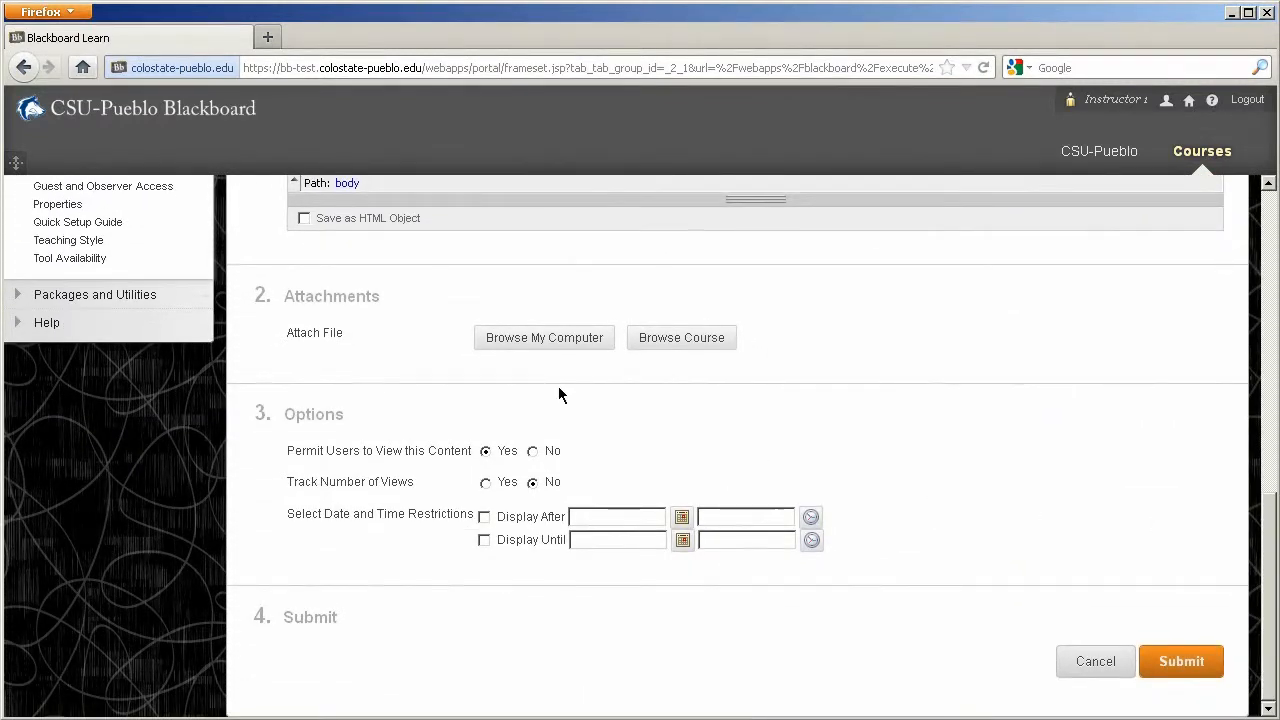
{"action": "mouse_move", "coordinate": [291, 467]}
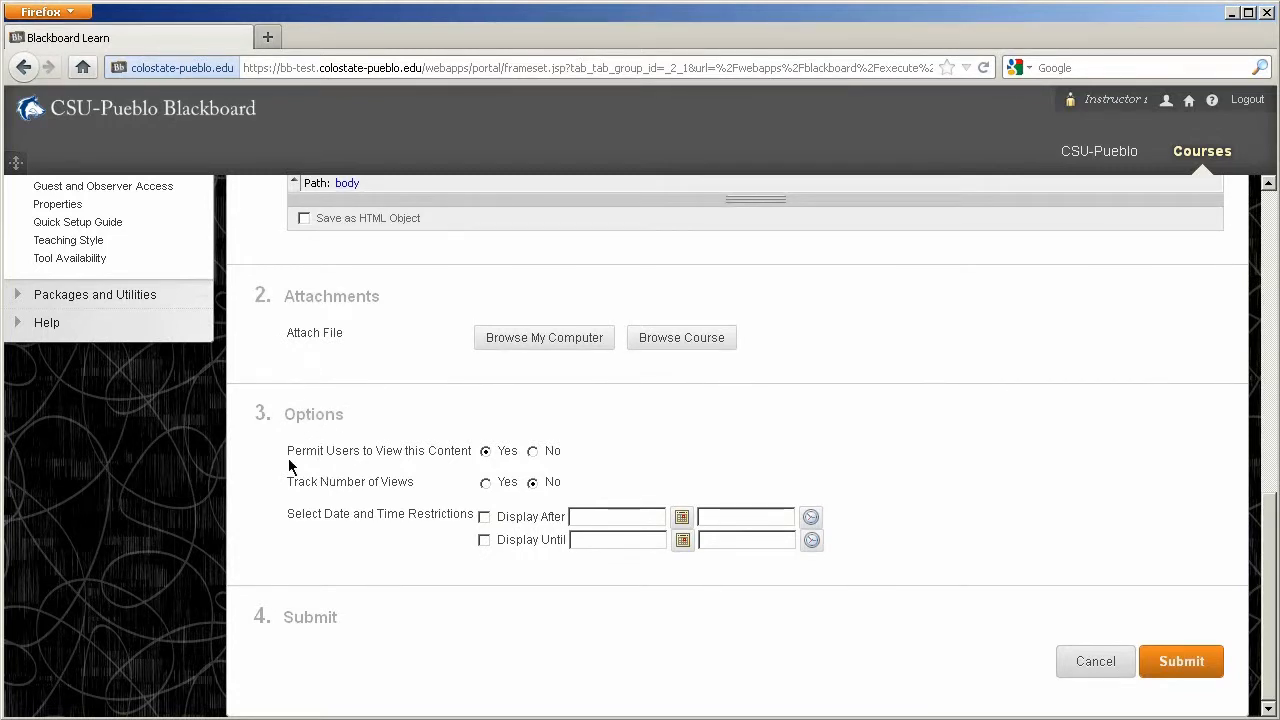
{"action": "left_click", "coordinate": [532, 450]}
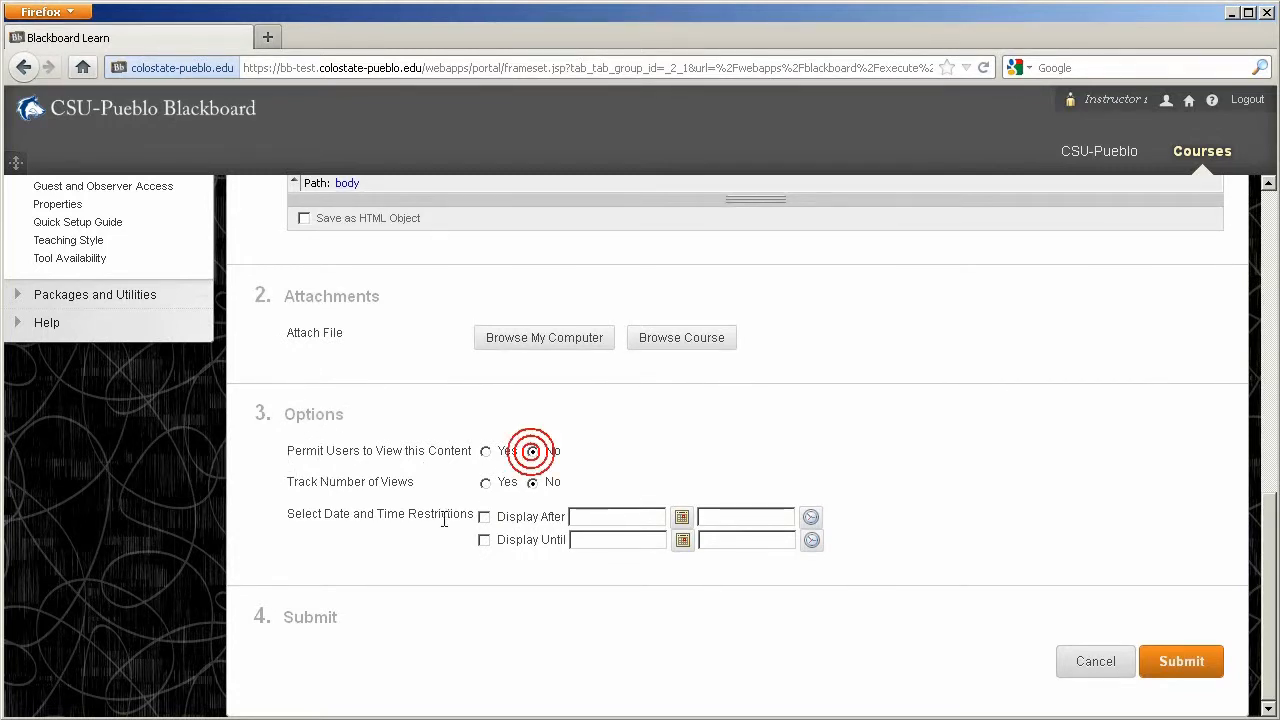
{"action": "left_click", "coordinate": [1181, 661]}
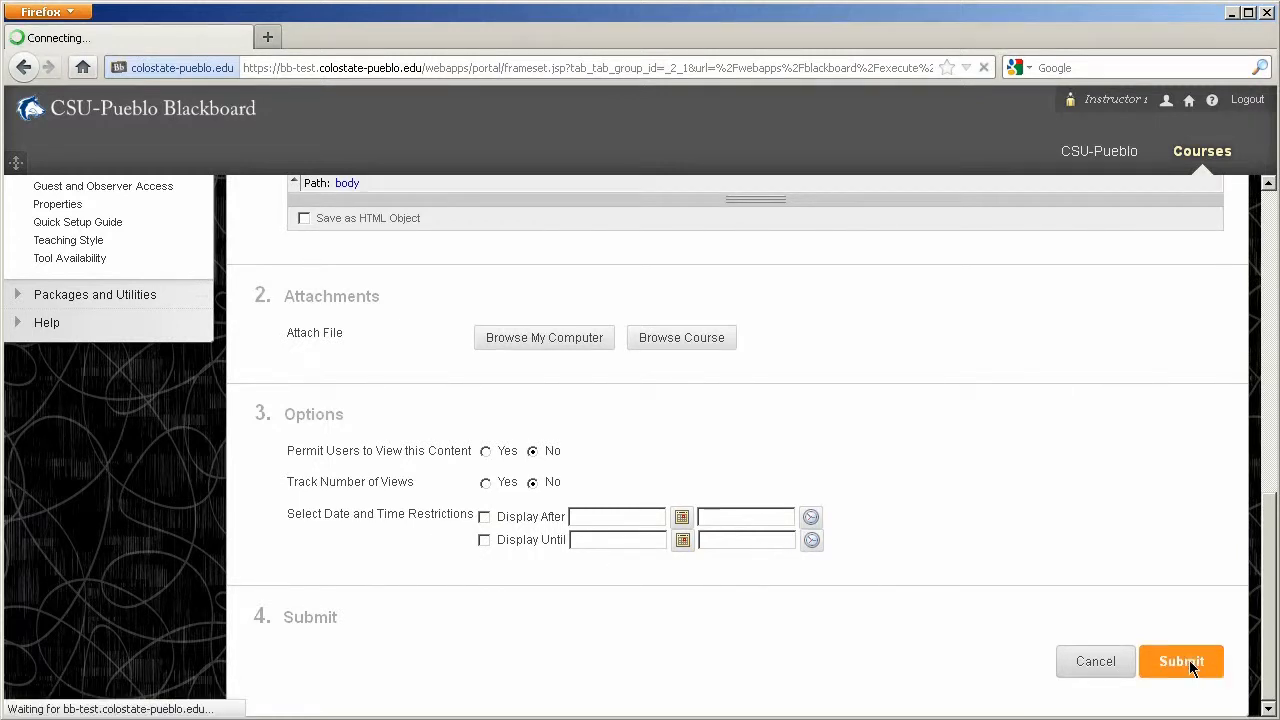
{"action": "left_click", "coordinate": [1181, 661]}
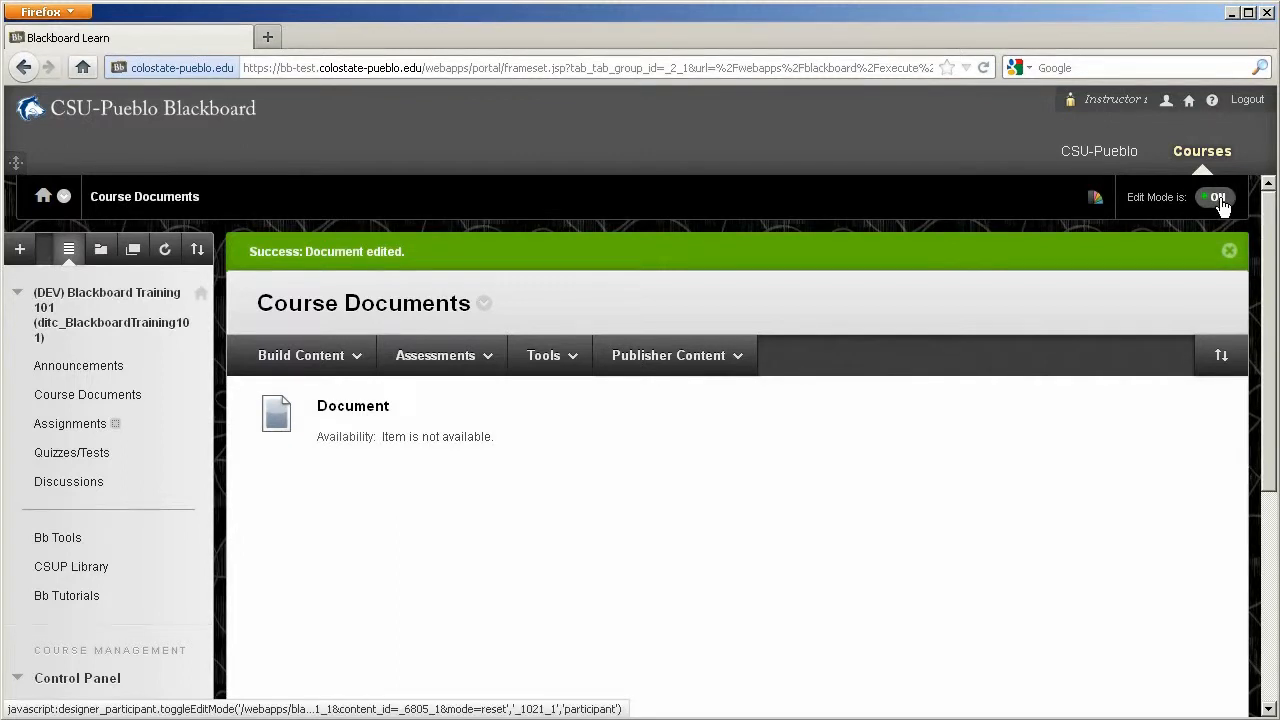
{"action": "left_click", "coordinate": [1215, 197]}
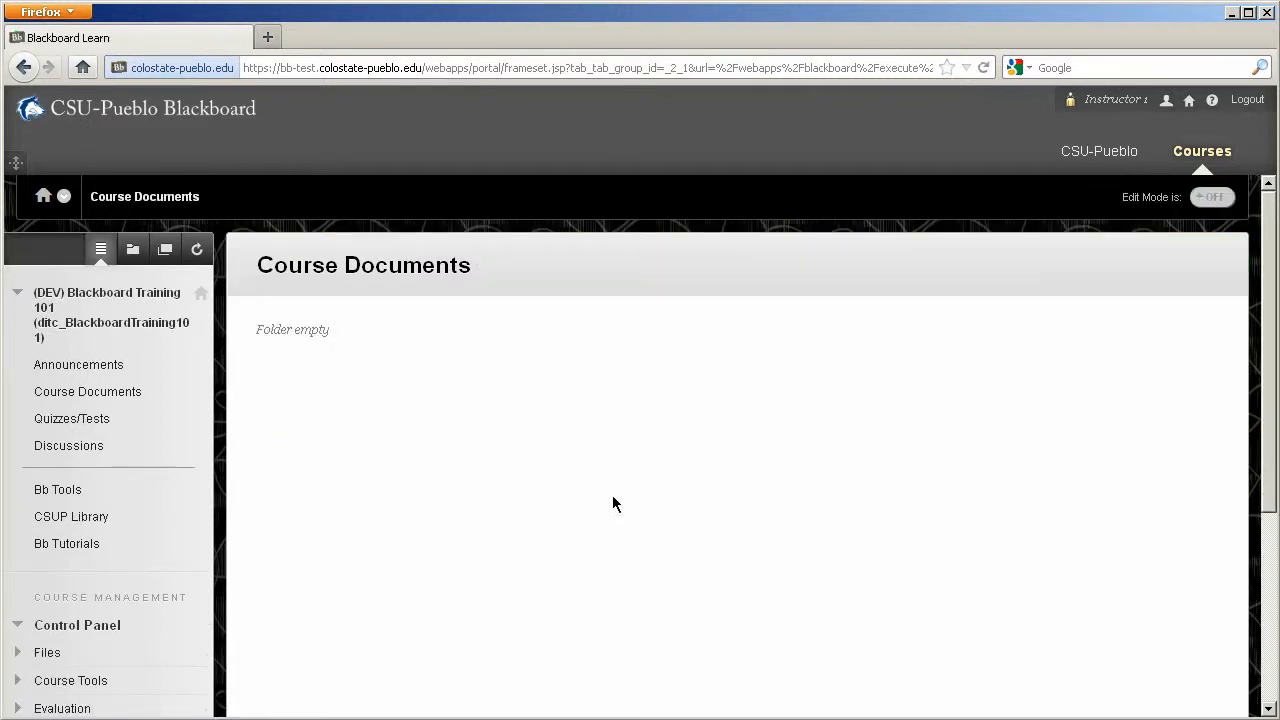
{"action": "mouse_move", "coordinate": [753, 632]}
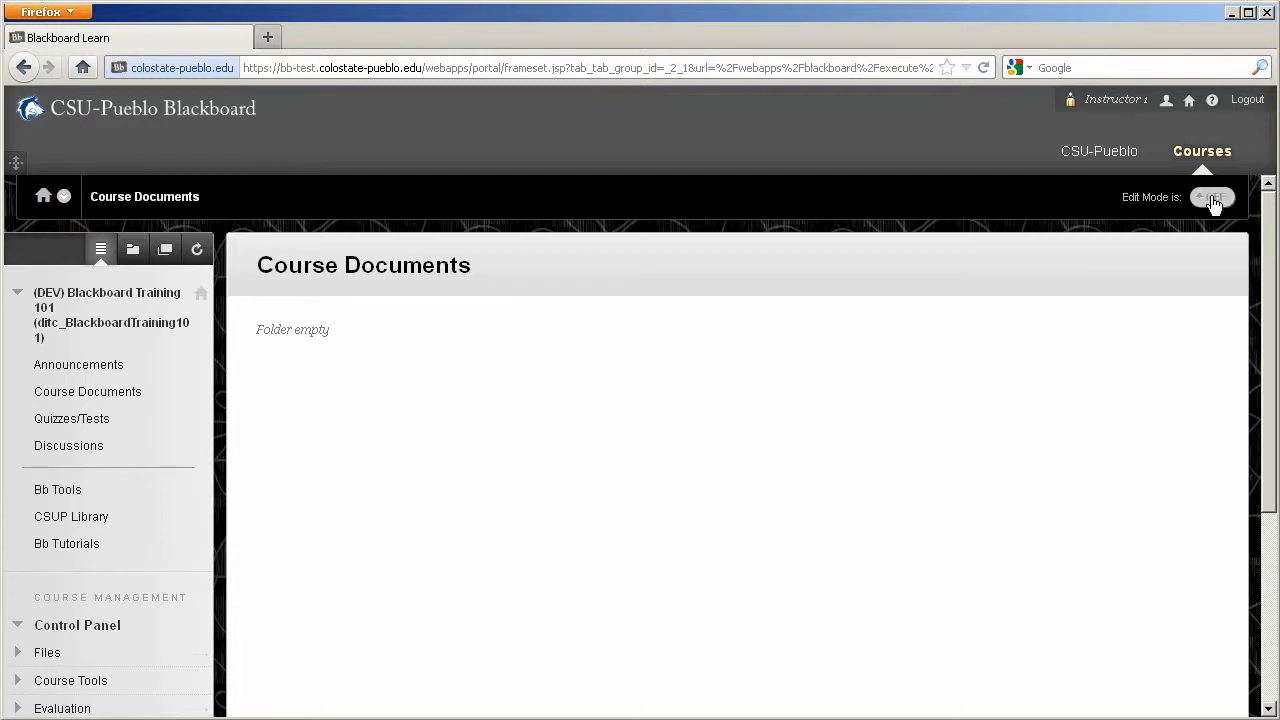
{"action": "left_click", "coordinate": [1213, 197]}
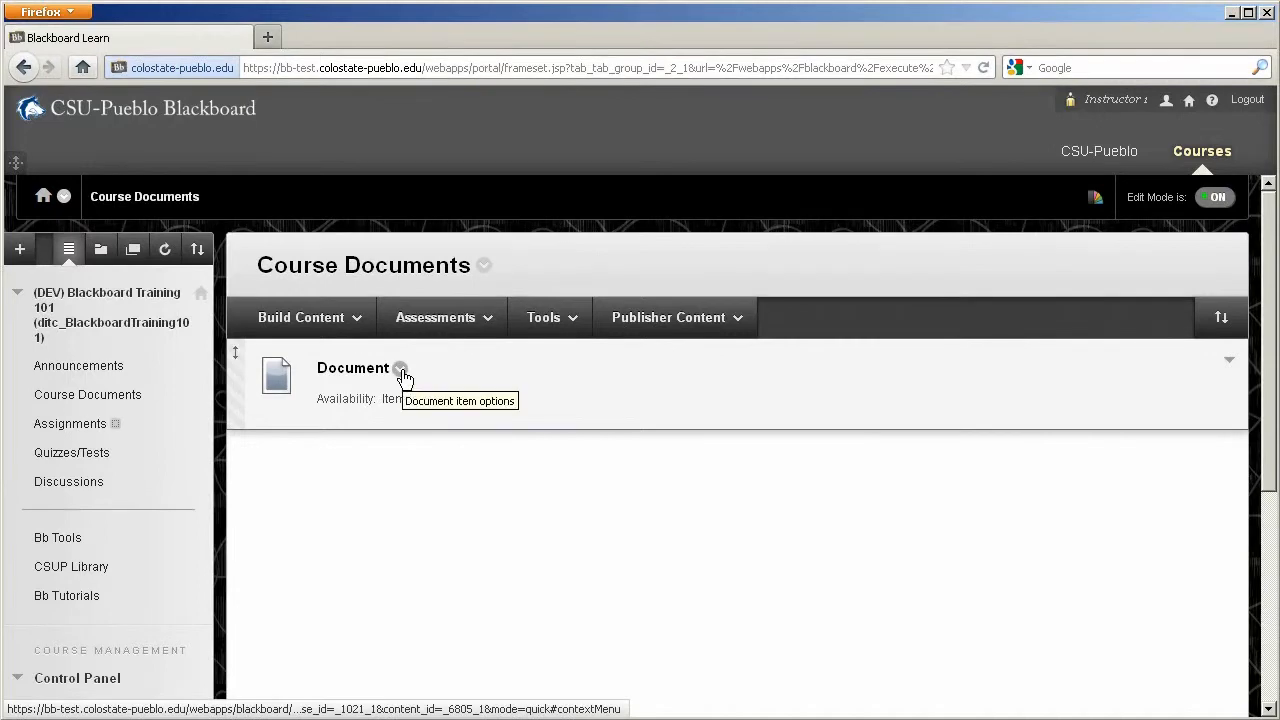
Step: Reopen the Document item's Edit form and permit users to view it
{"action": "left_click", "coordinate": [401, 368]}
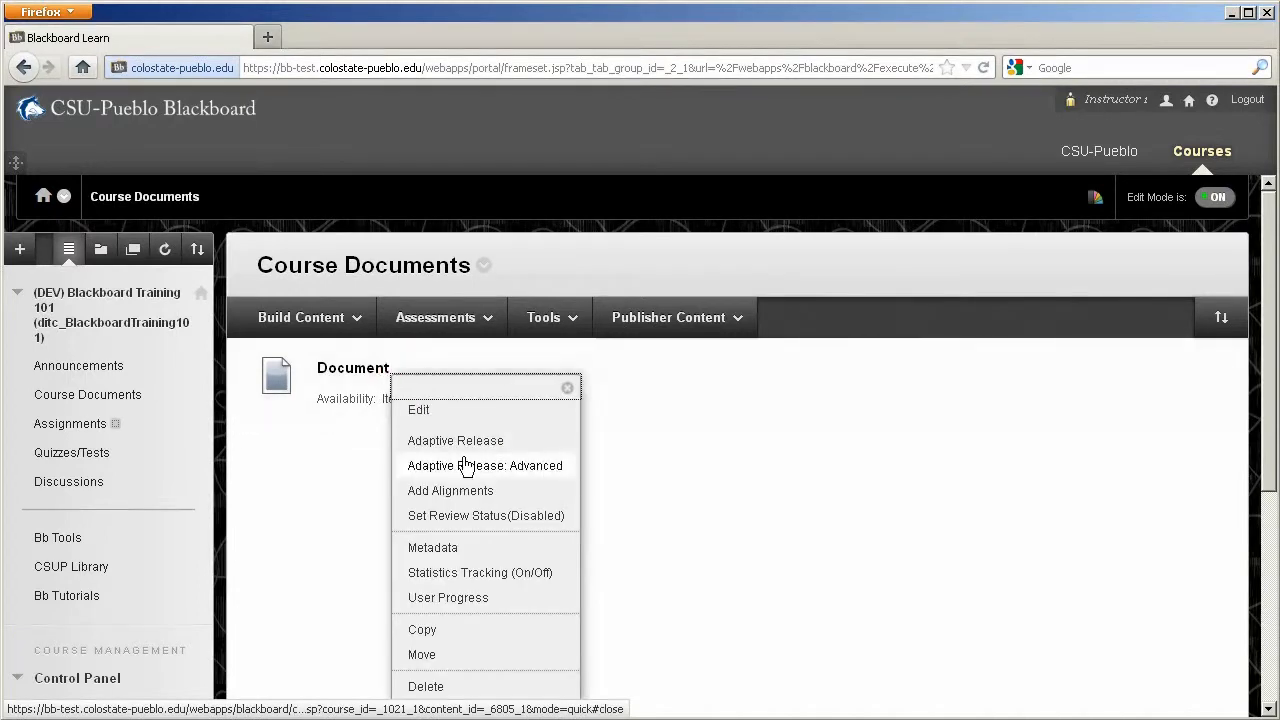
{"action": "left_click", "coordinate": [418, 409]}
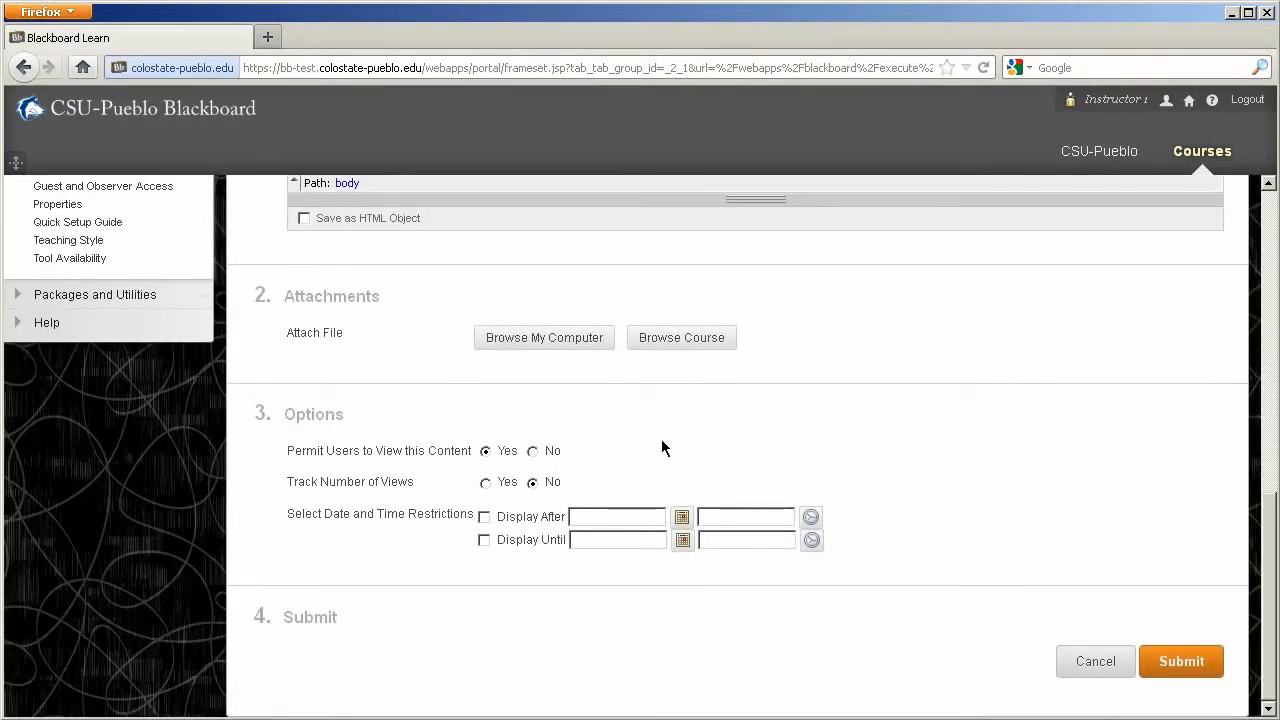
{"action": "mouse_move", "coordinate": [491, 625]}
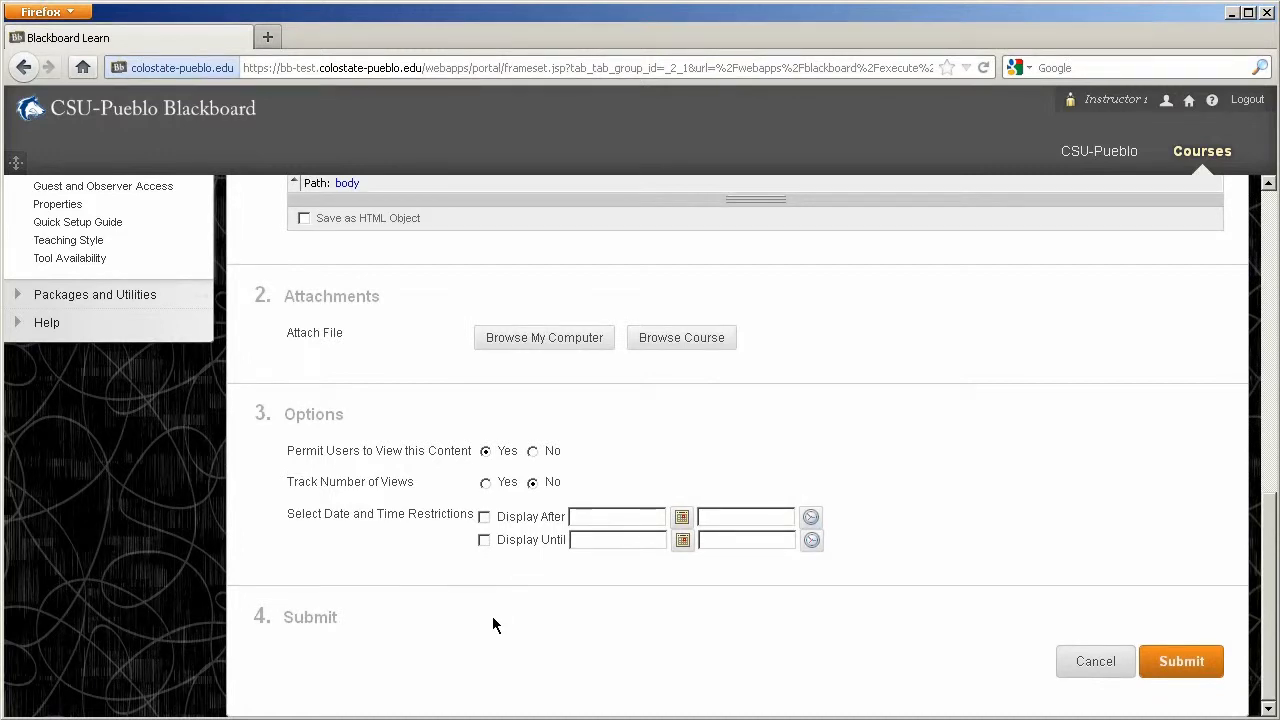
{"action": "mouse_move", "coordinate": [417, 519]}
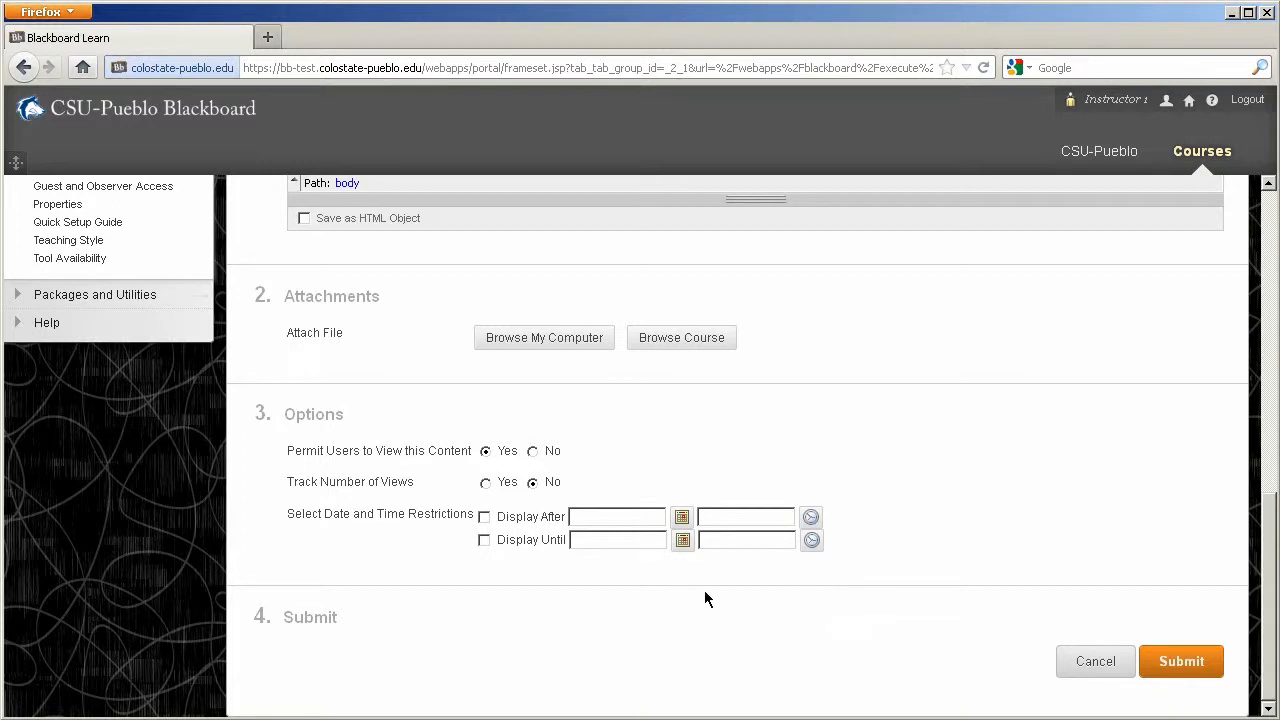
Step: Restrict the Document to display 06/19/2012 01:30 AM through 06/28/2012 03:00 AM, and submit
{"action": "left_click", "coordinate": [484, 517]}
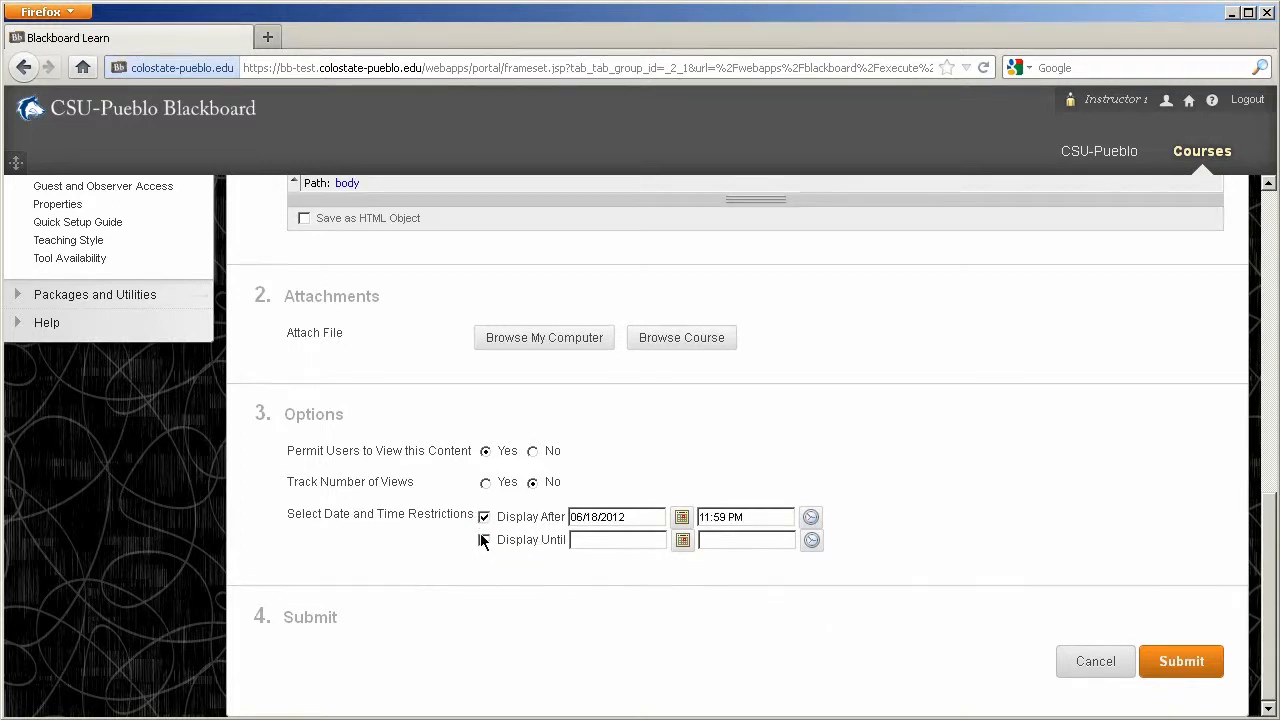
{"action": "left_click", "coordinate": [484, 540]}
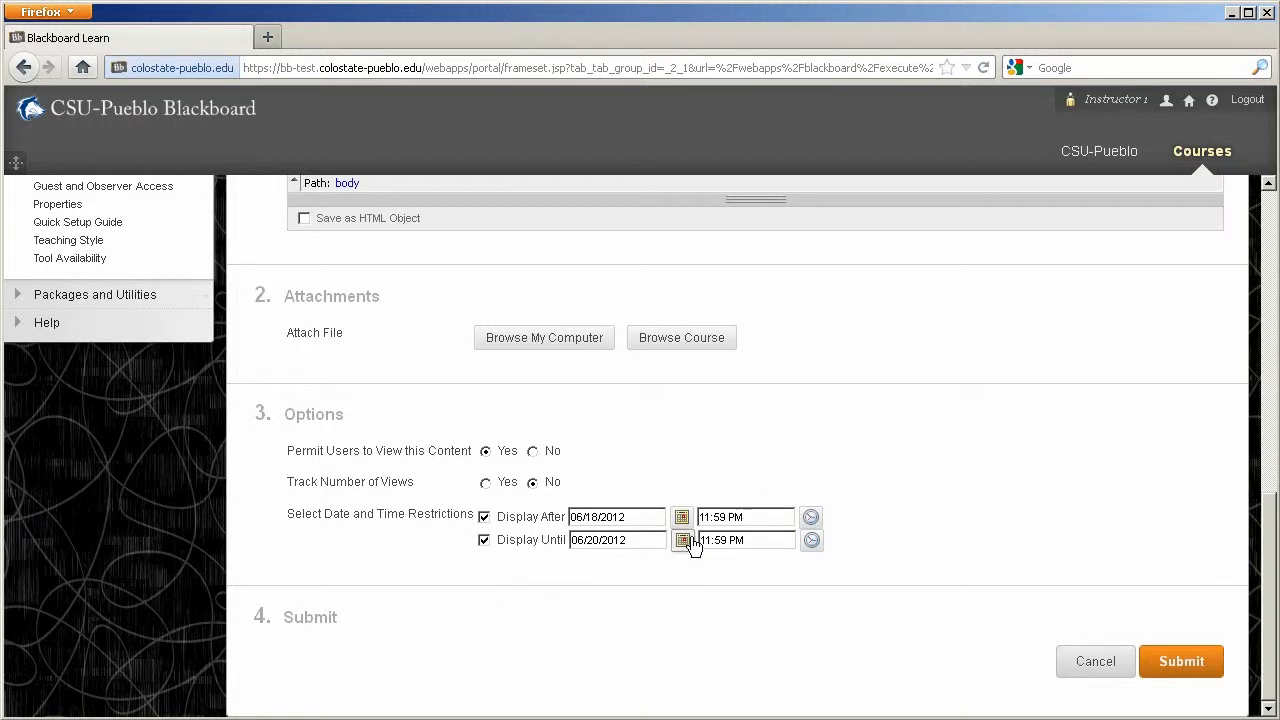
{"action": "left_click", "coordinate": [682, 540]}
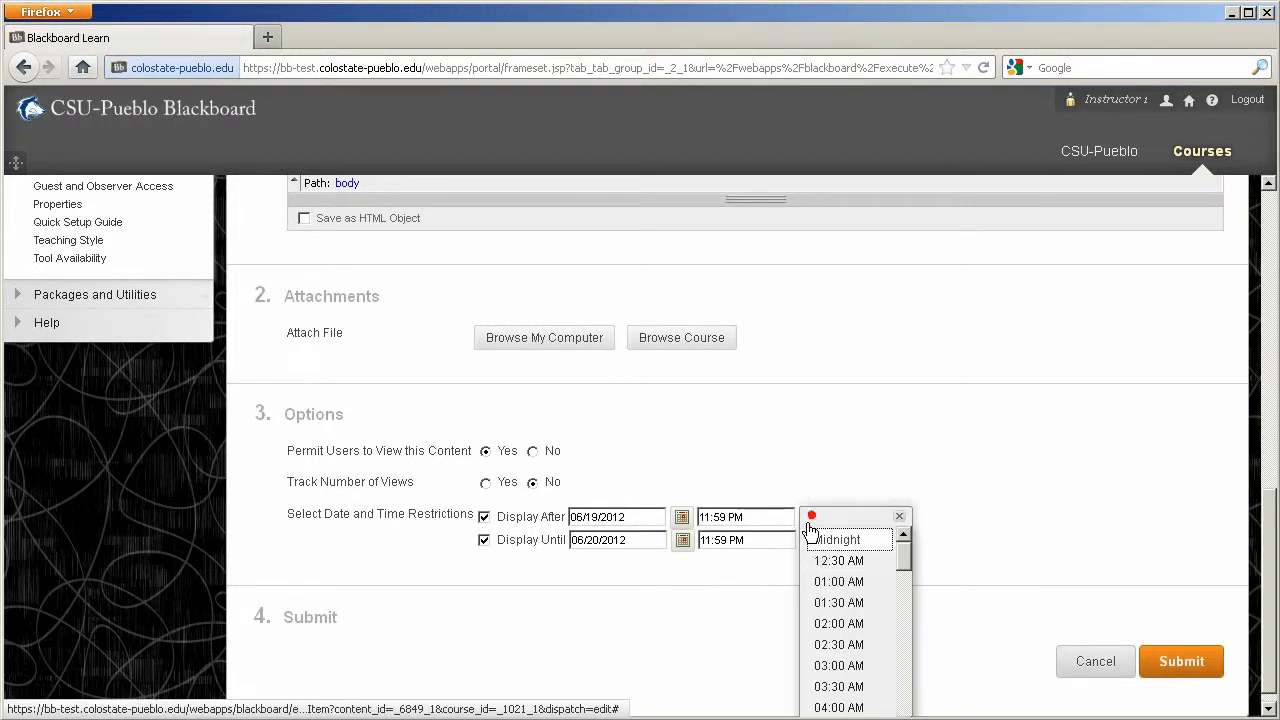
{"action": "left_click", "coordinate": [838, 602]}
{"action": "type", "text": "8"}
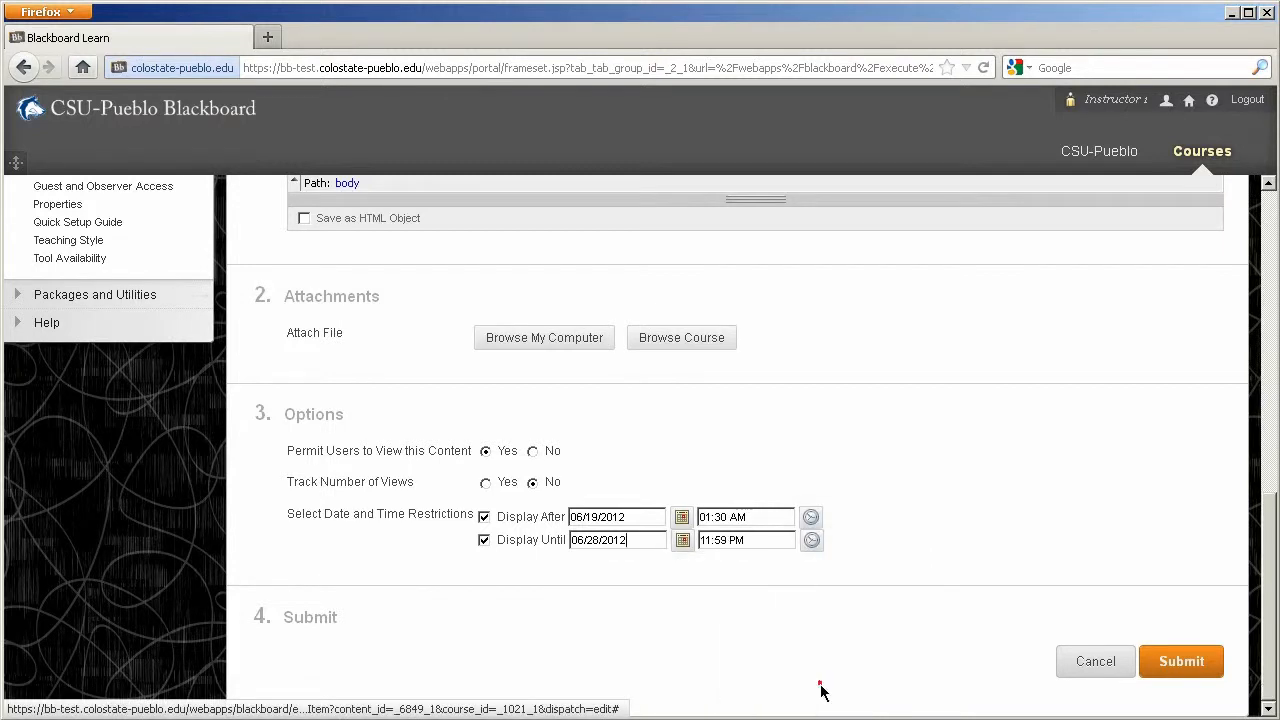
{"action": "left_click", "coordinate": [811, 517]}
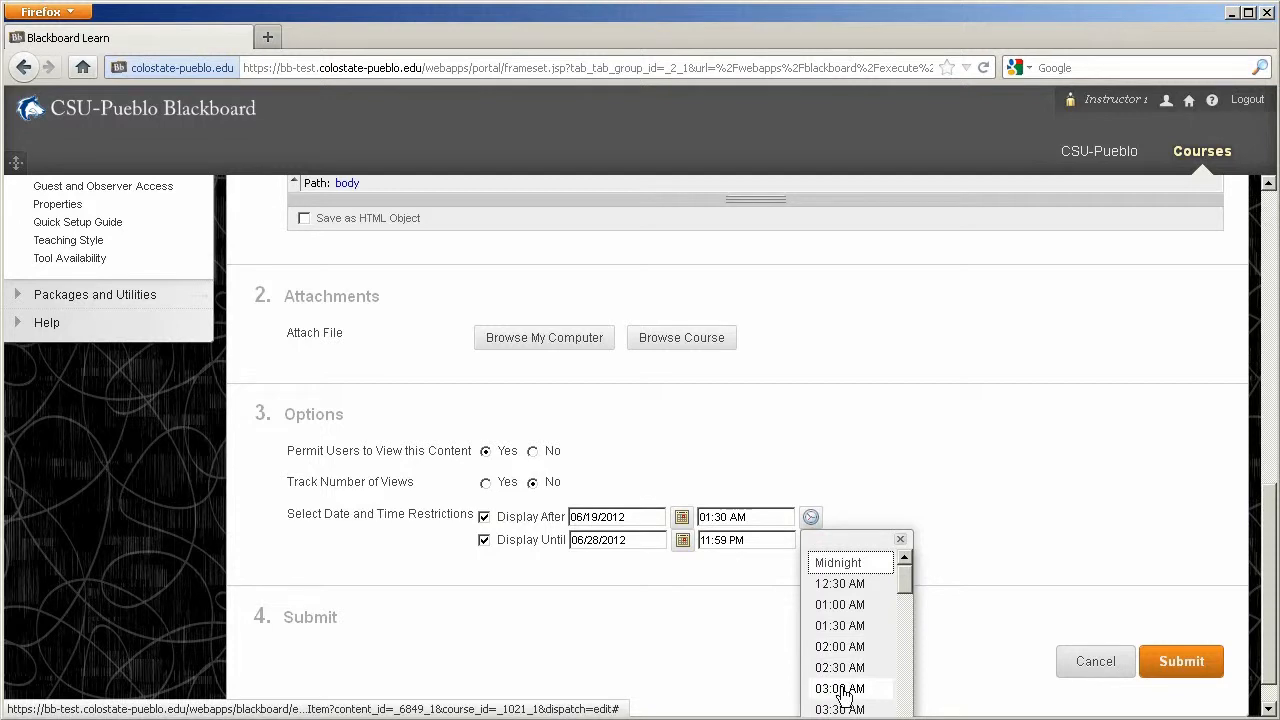
{"action": "left_click", "coordinate": [840, 688]}
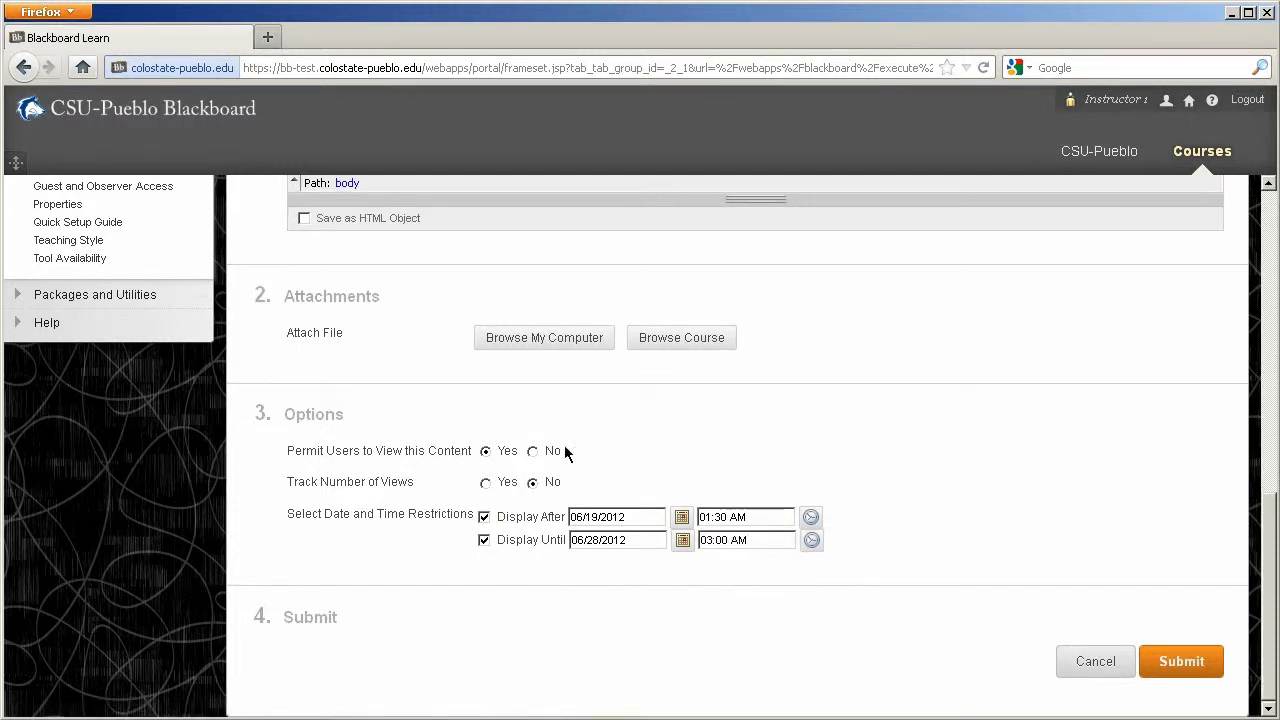
{"action": "mouse_move", "coordinate": [580, 447]}
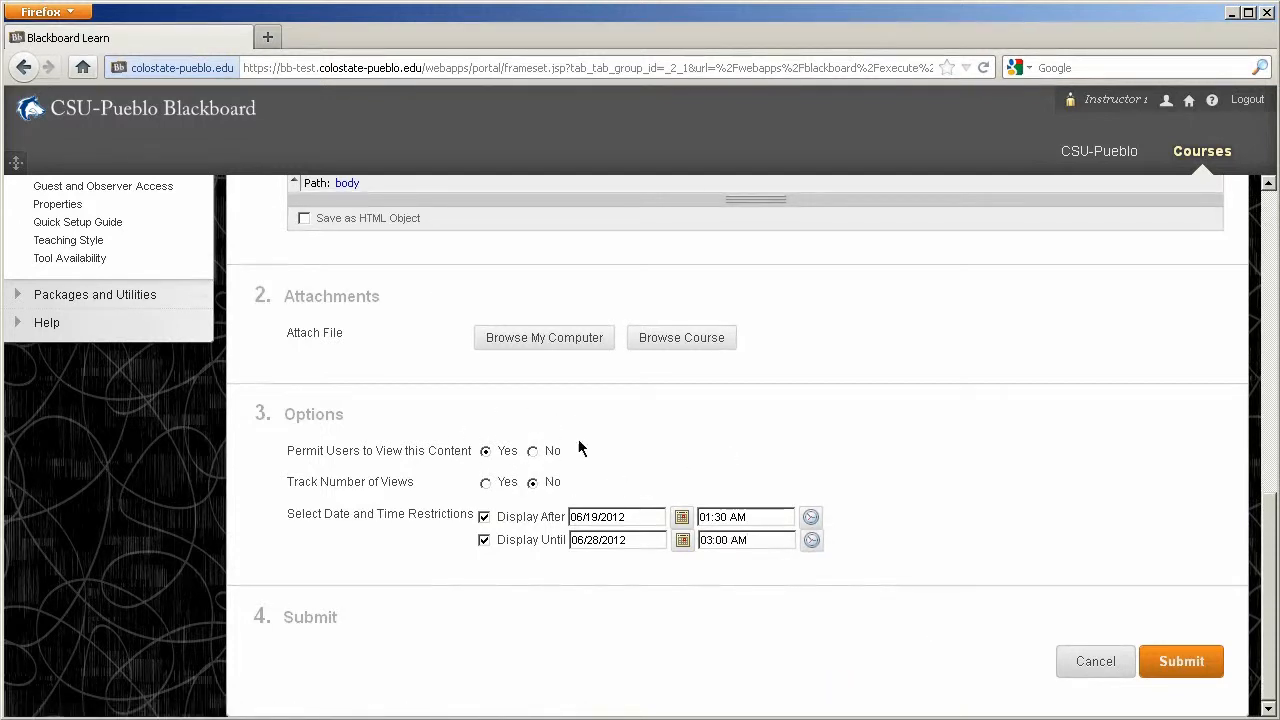
{"action": "mouse_move", "coordinate": [392, 503]}
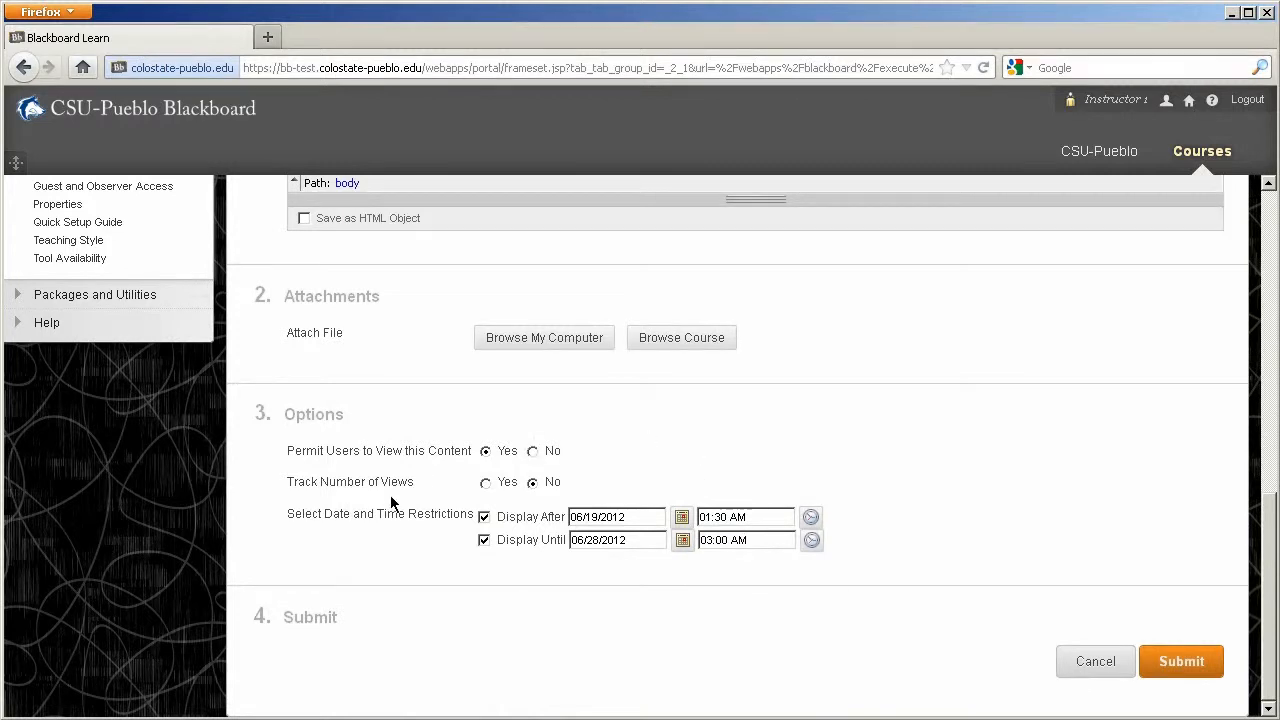
{"action": "mouse_move", "coordinate": [980, 540]}
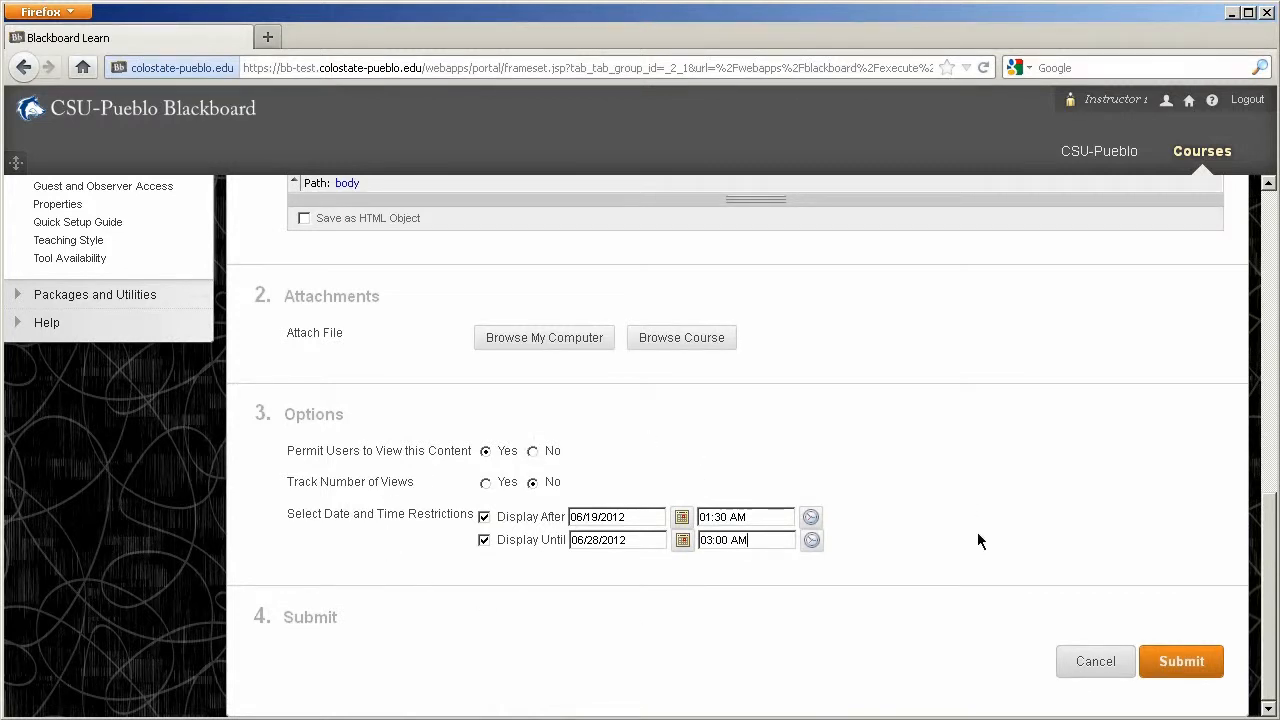
{"action": "mouse_move", "coordinate": [1135, 590]}
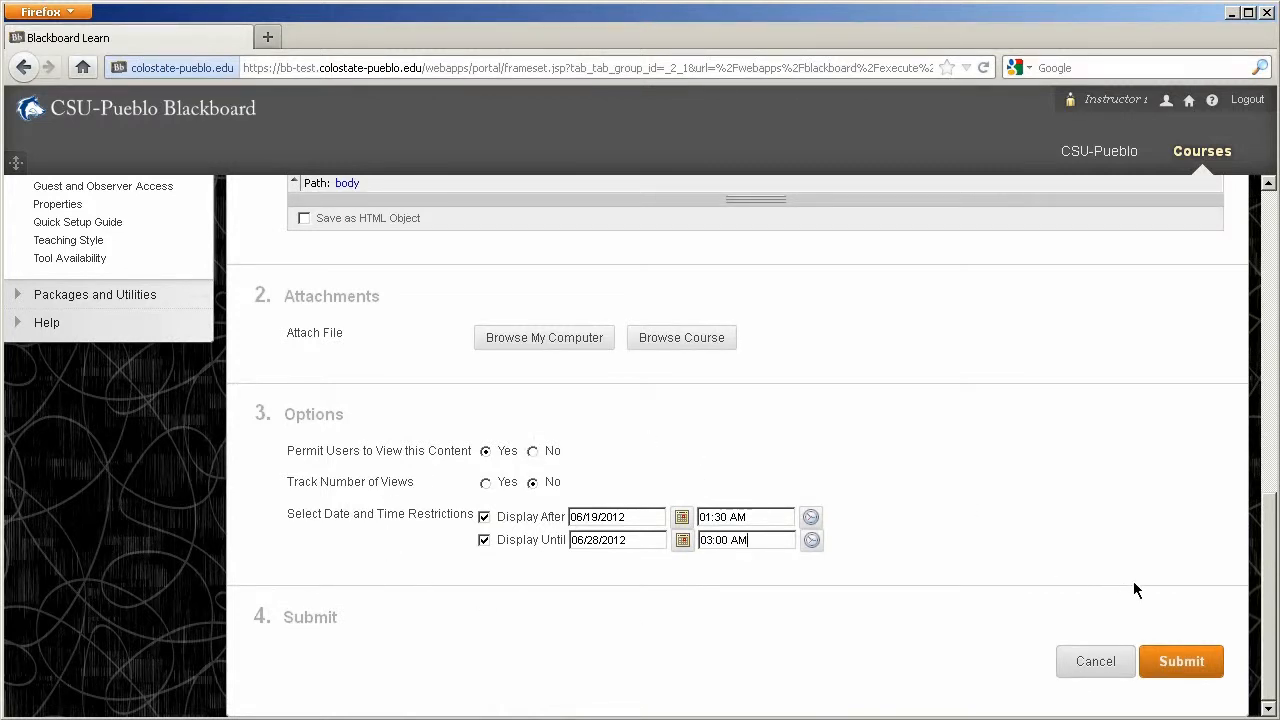
{"action": "left_click", "coordinate": [1181, 661]}
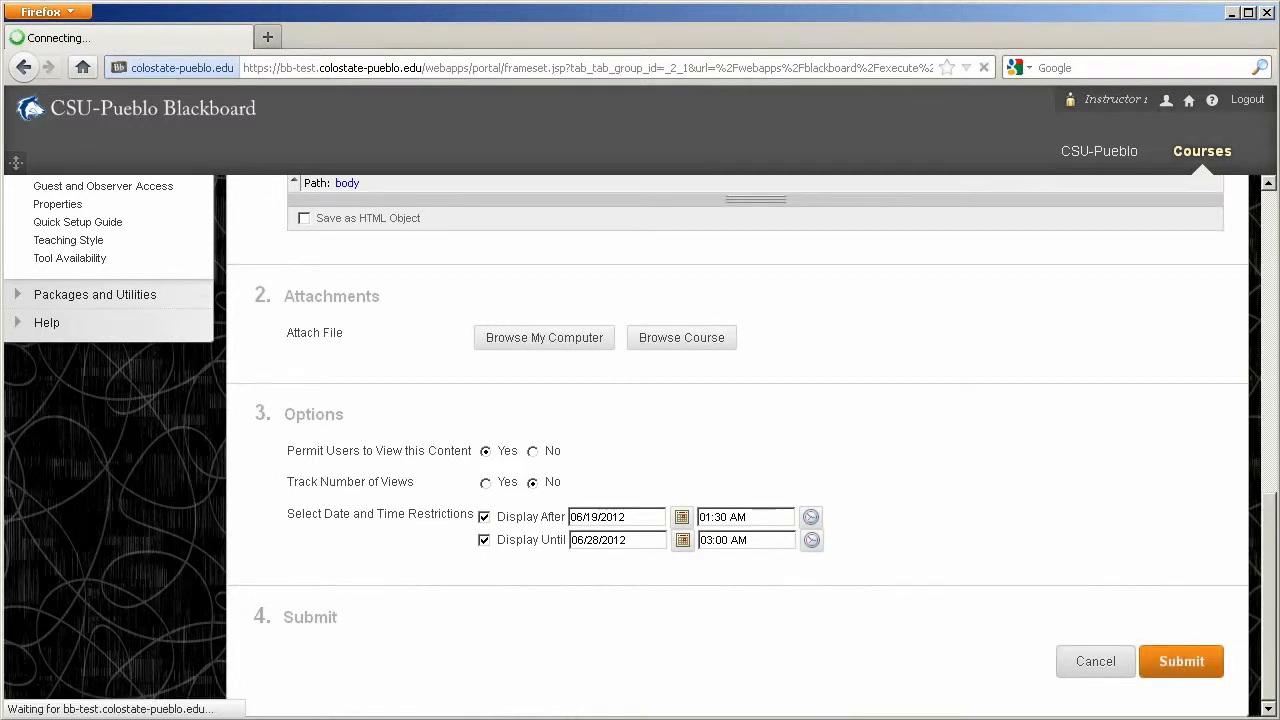
{"action": "left_click", "coordinate": [1181, 661]}
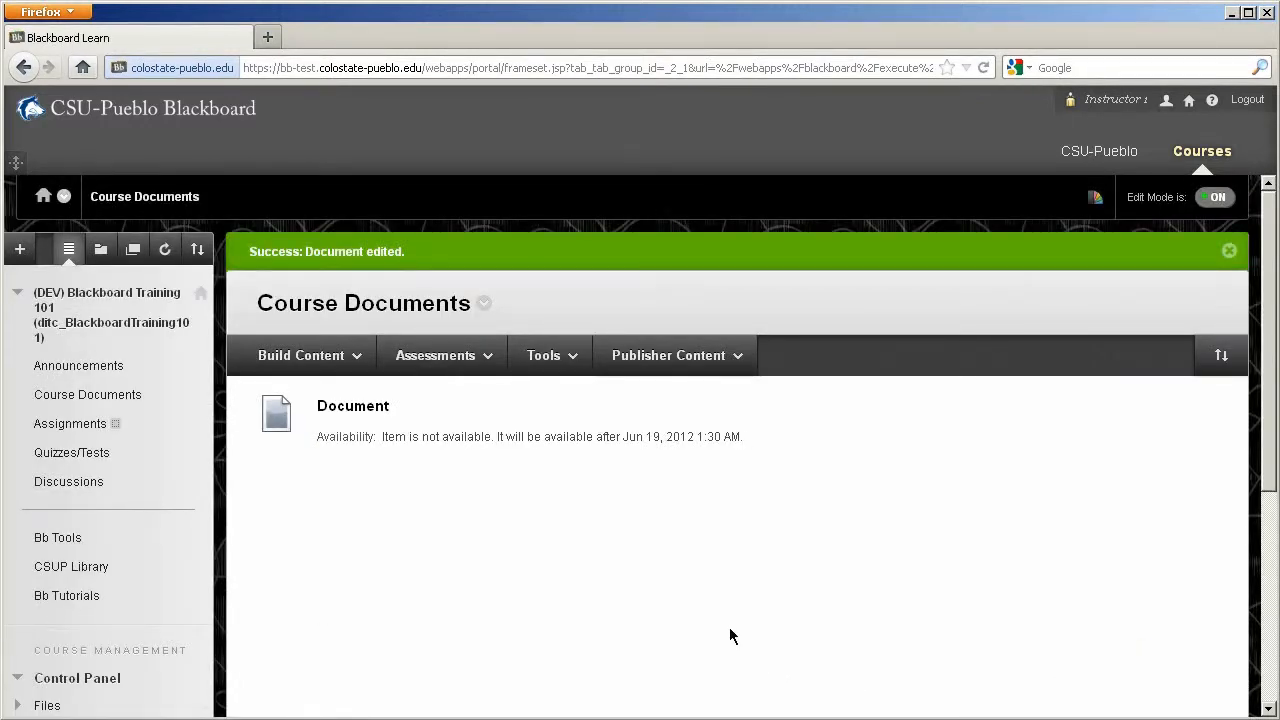